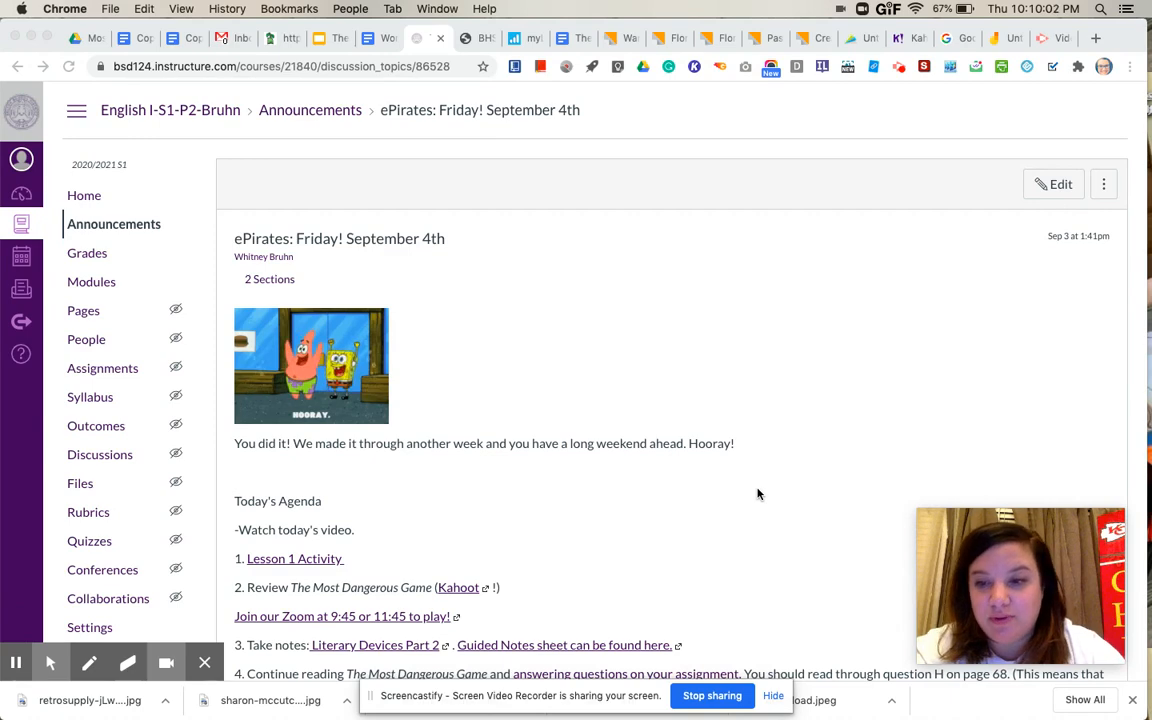
- Scroll the Friday September 4th announcement and open its Lesson 1 Activity agenda link
scroll("down", 3)
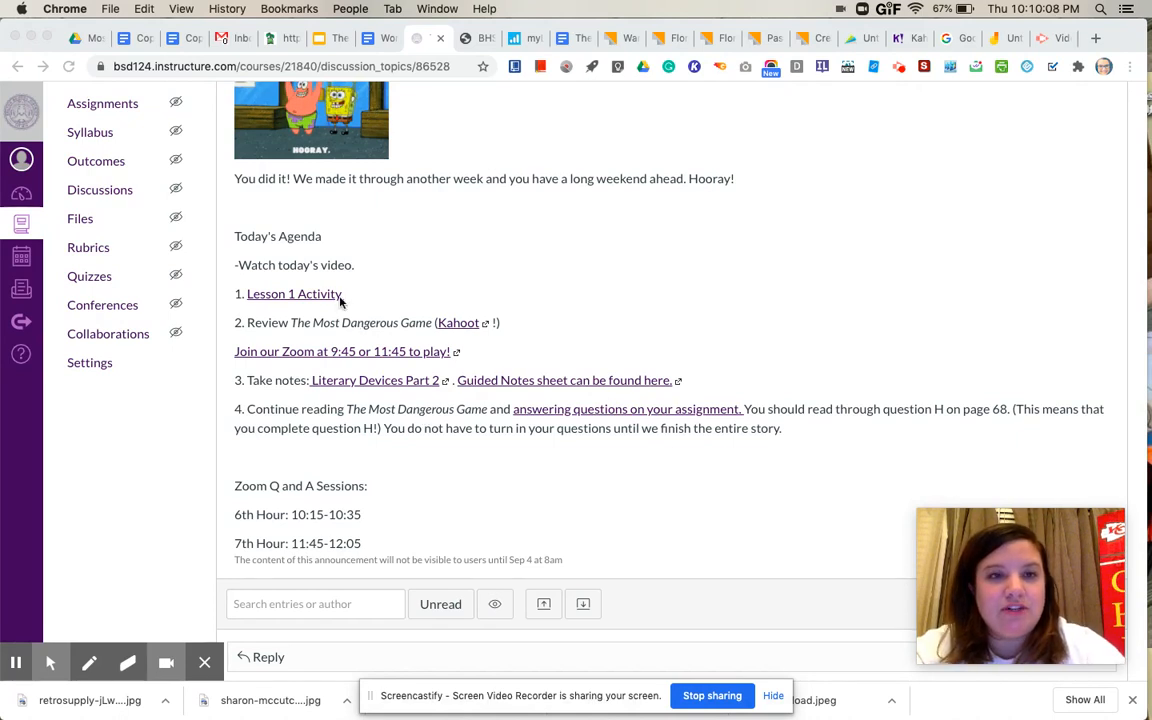
mouse_move(290, 302)
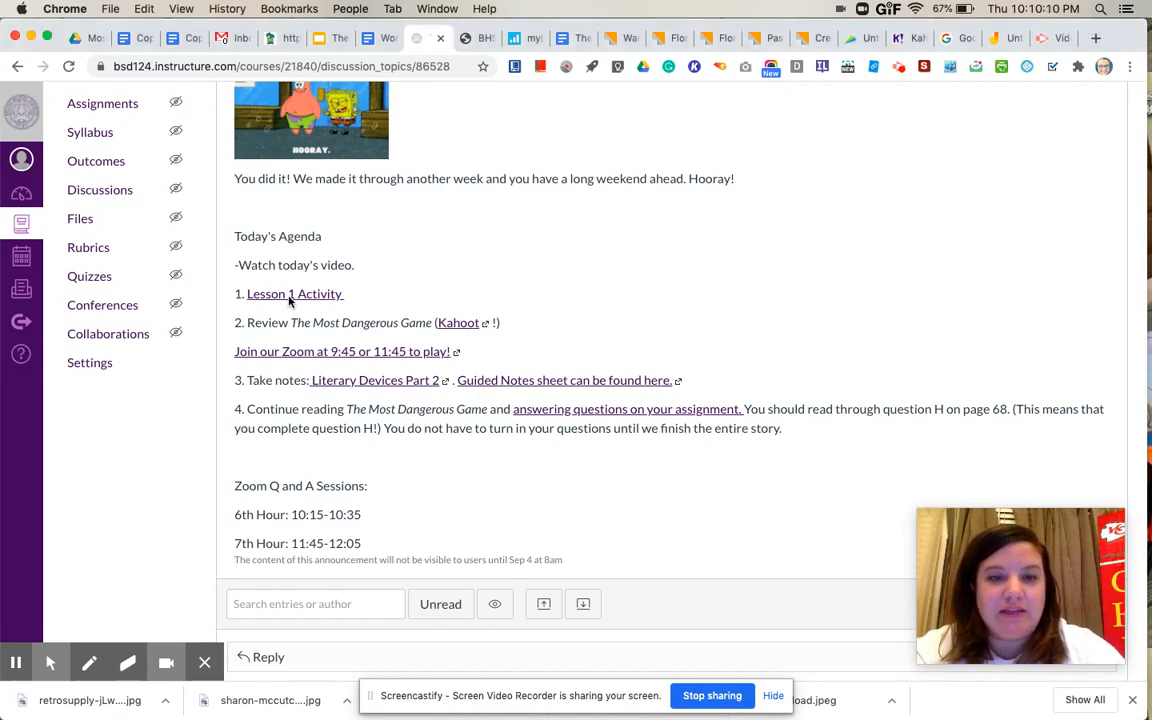
left_click(294, 293)
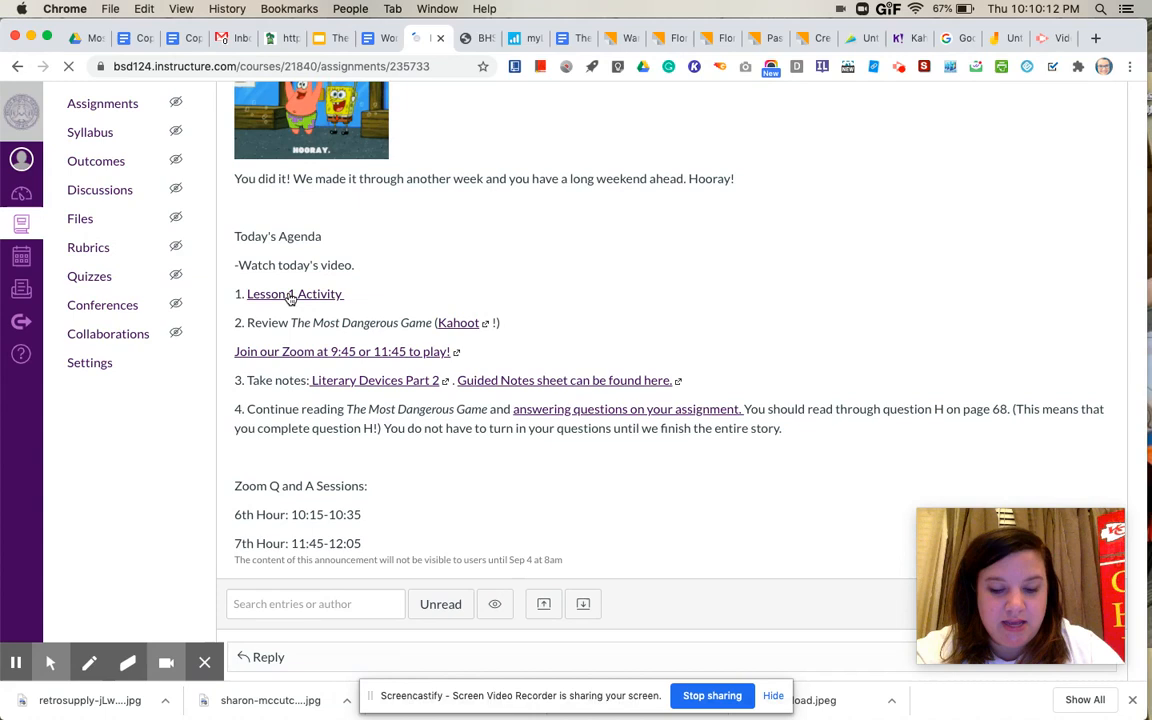
- Open Word Parts Assignment 1, review its directions and table, then follow the Membean website link
left_click(267, 293)
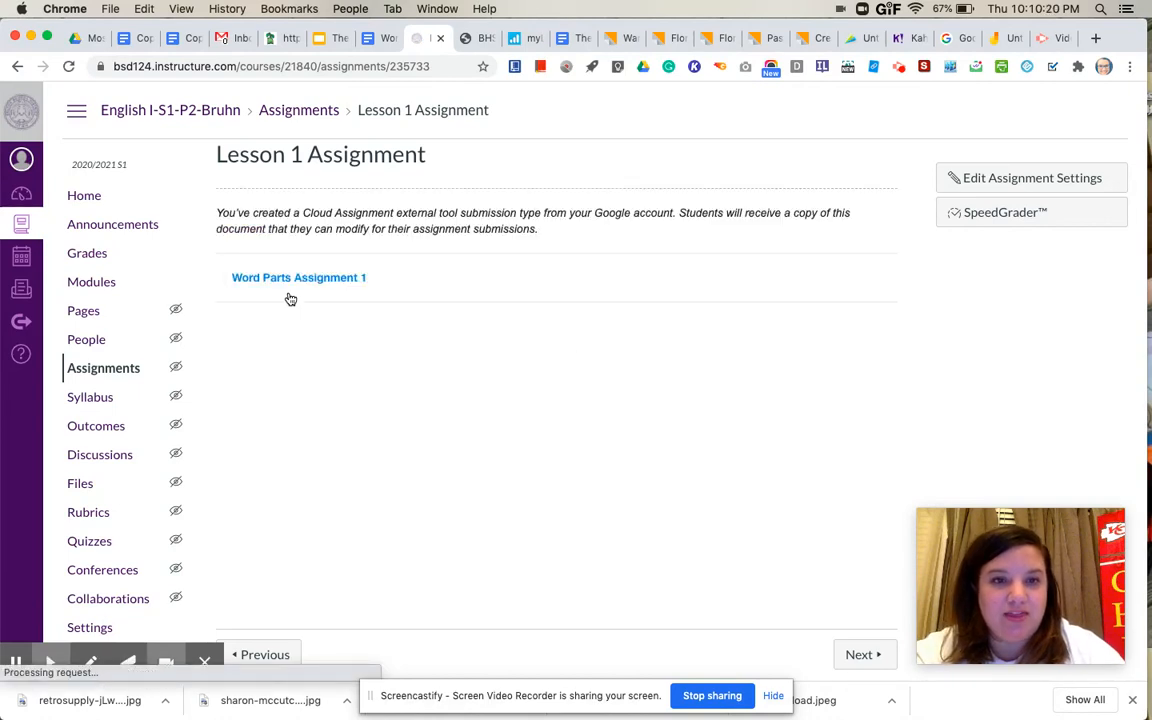
left_click(298, 277)
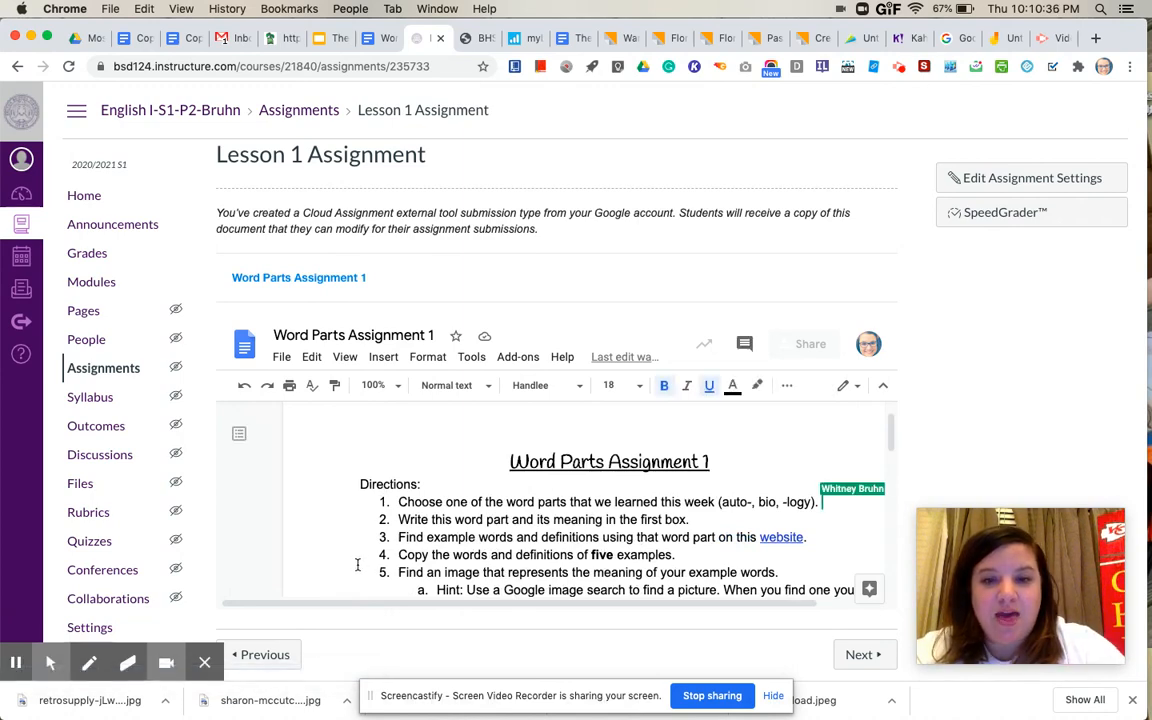
scroll("down", 3)
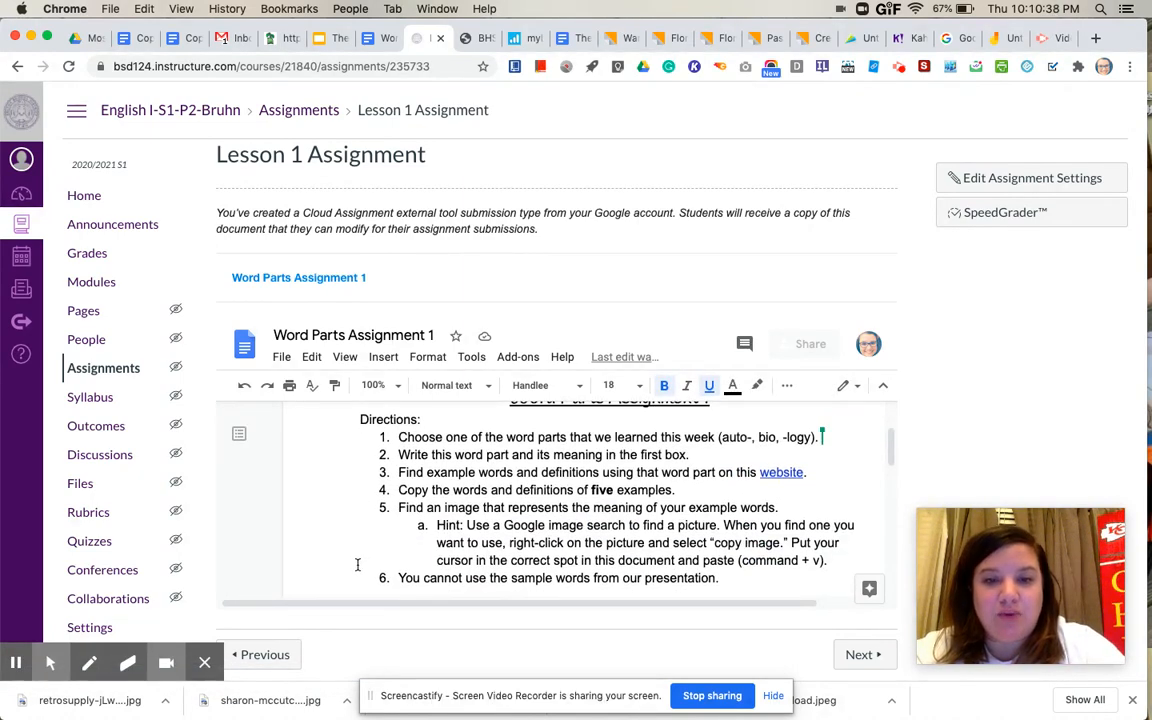
scroll("down", 3)
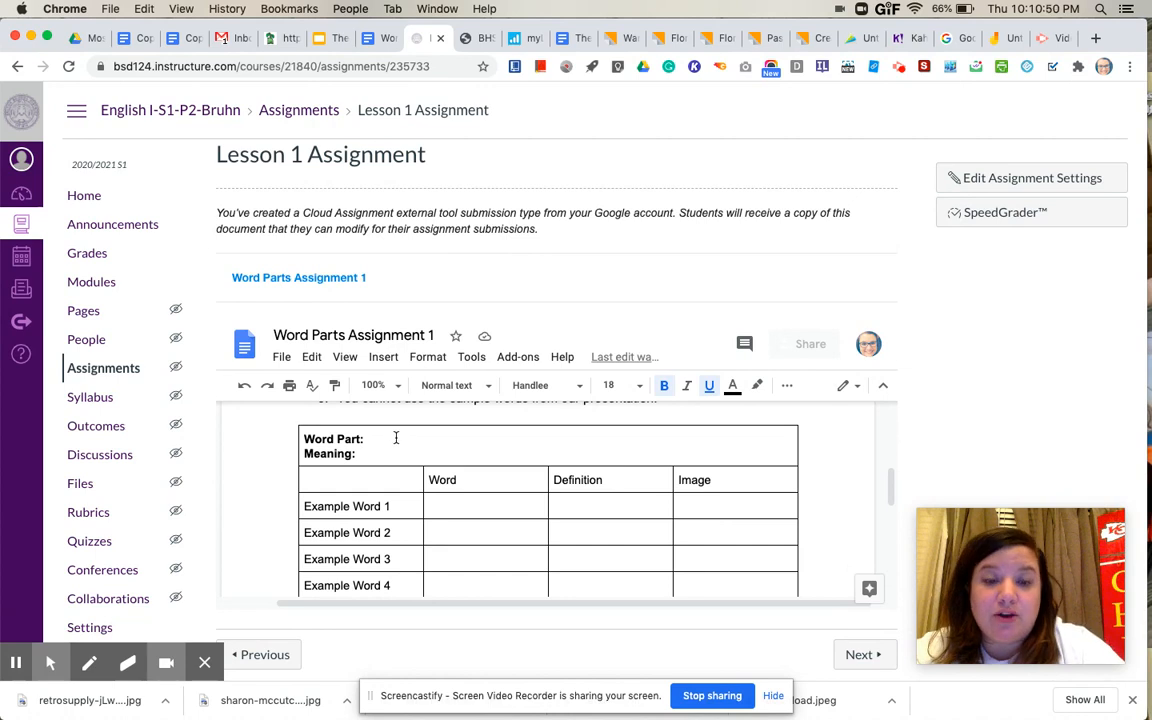
mouse_move(395, 481)
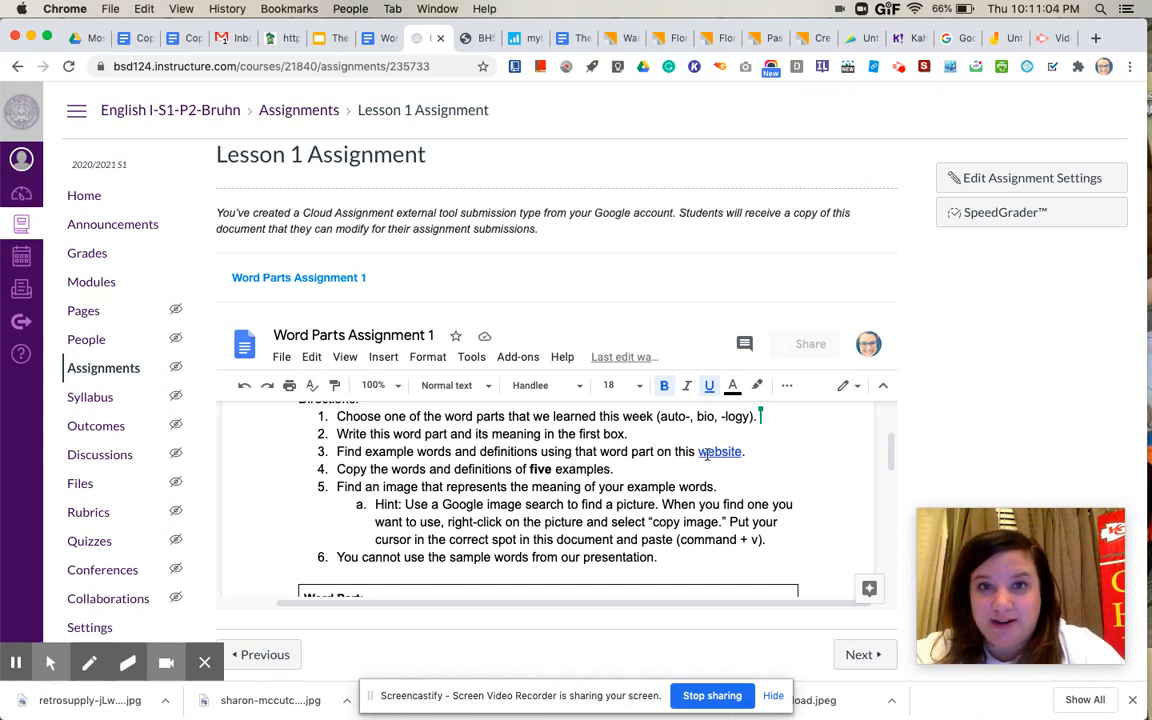
left_click(720, 451)
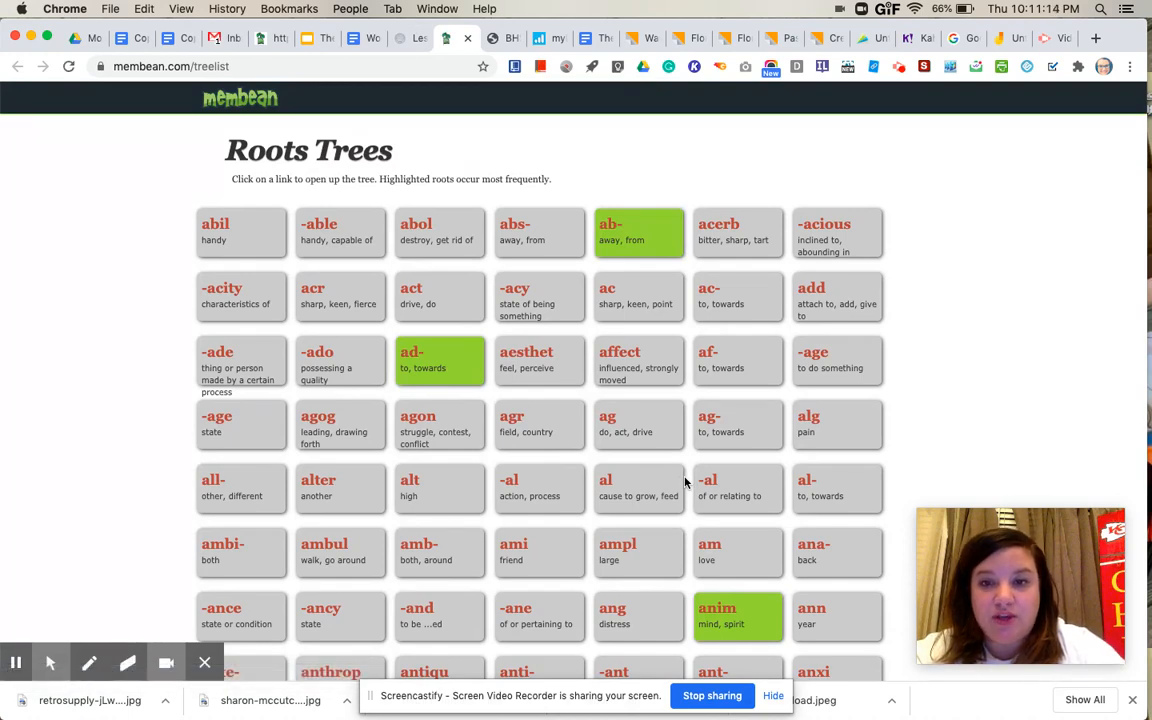
- Scroll down Membean's Roots Trees list to reach the auto- root tile
scroll("down", 3)
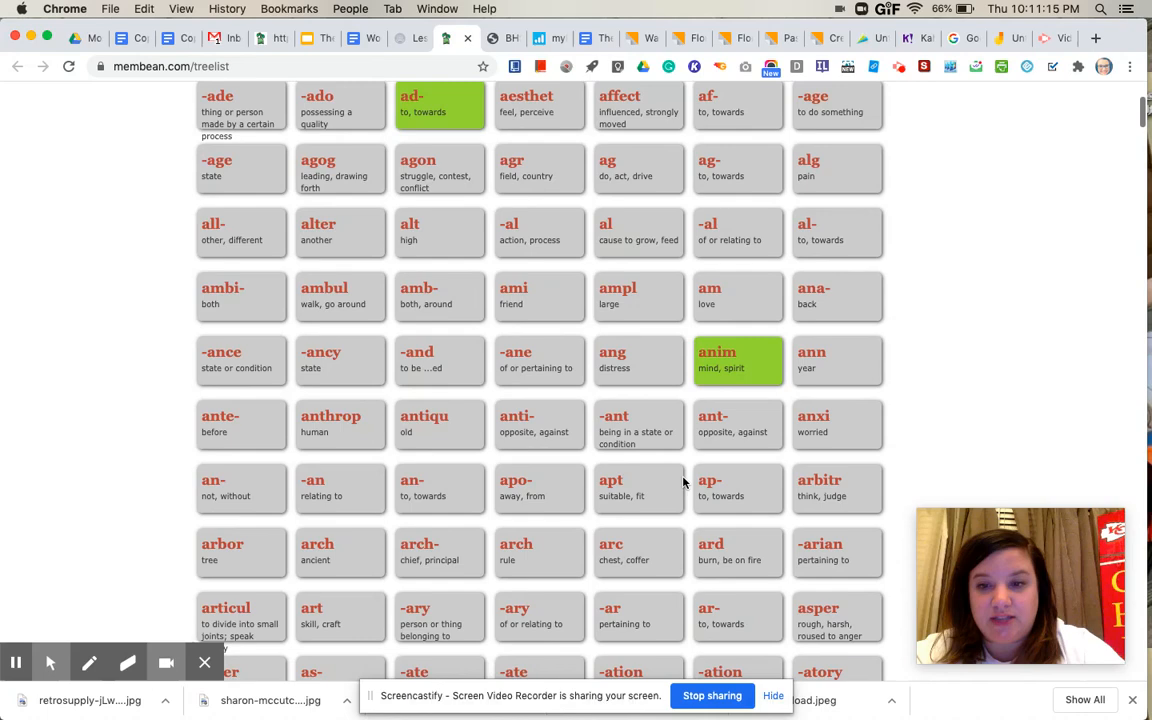
scroll("down", 3)
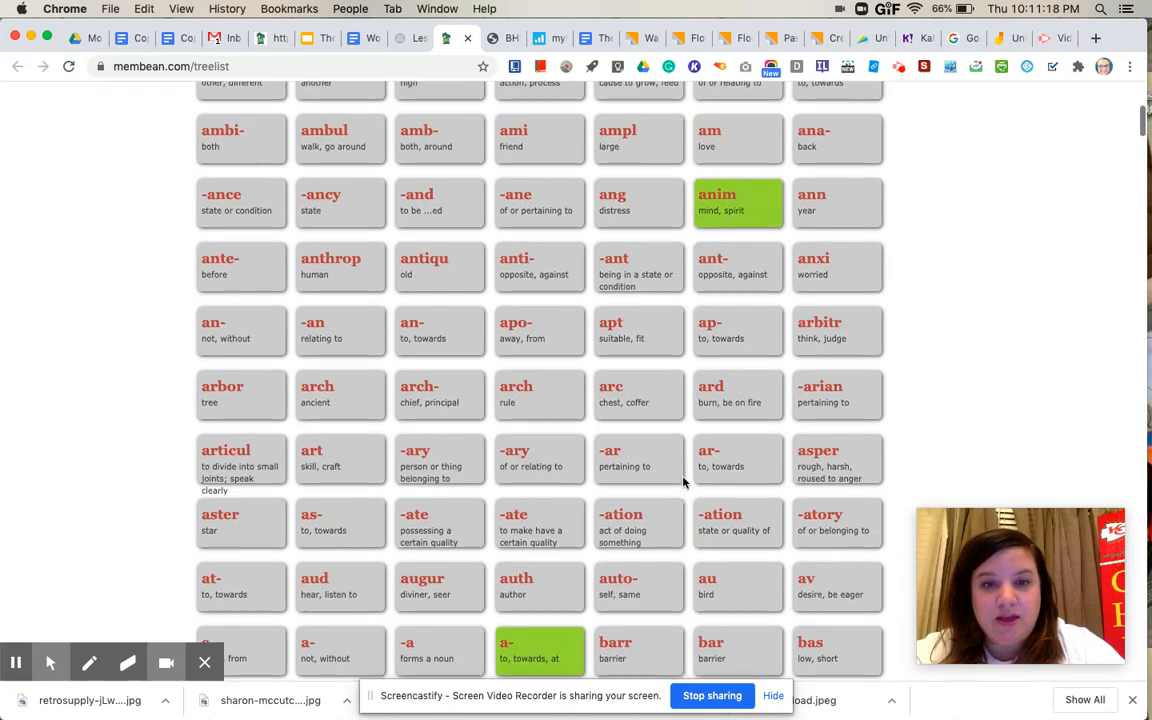
scroll("down", 3)
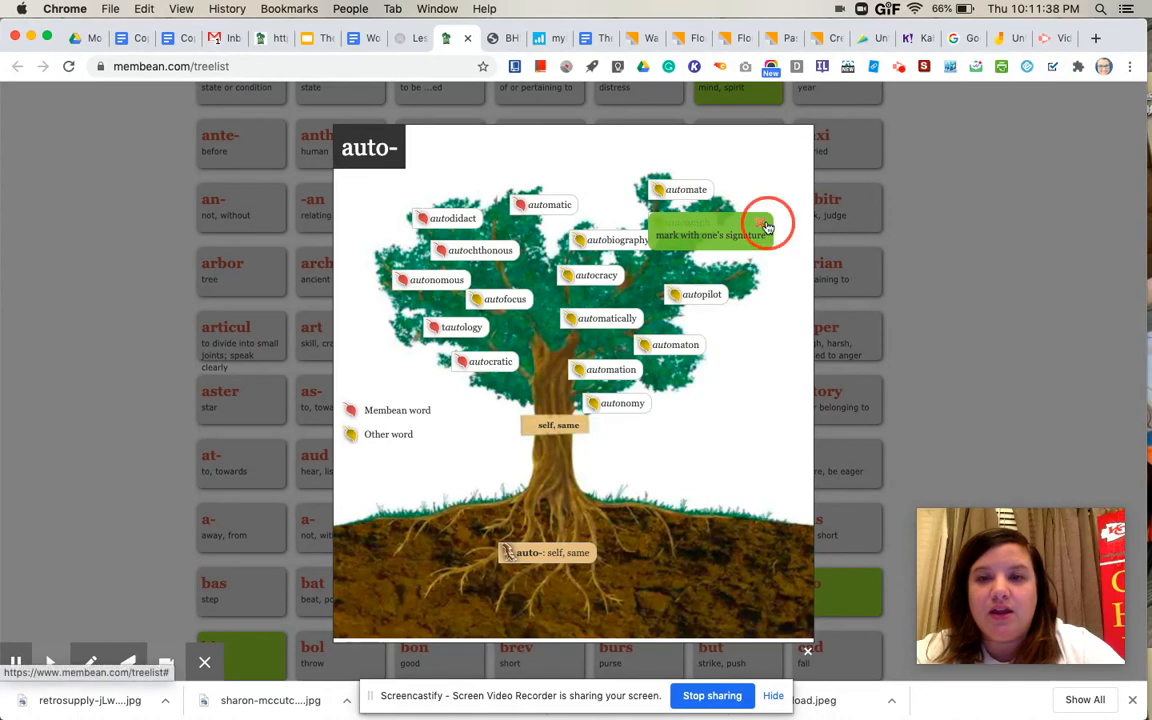
mouse_move(712, 222)
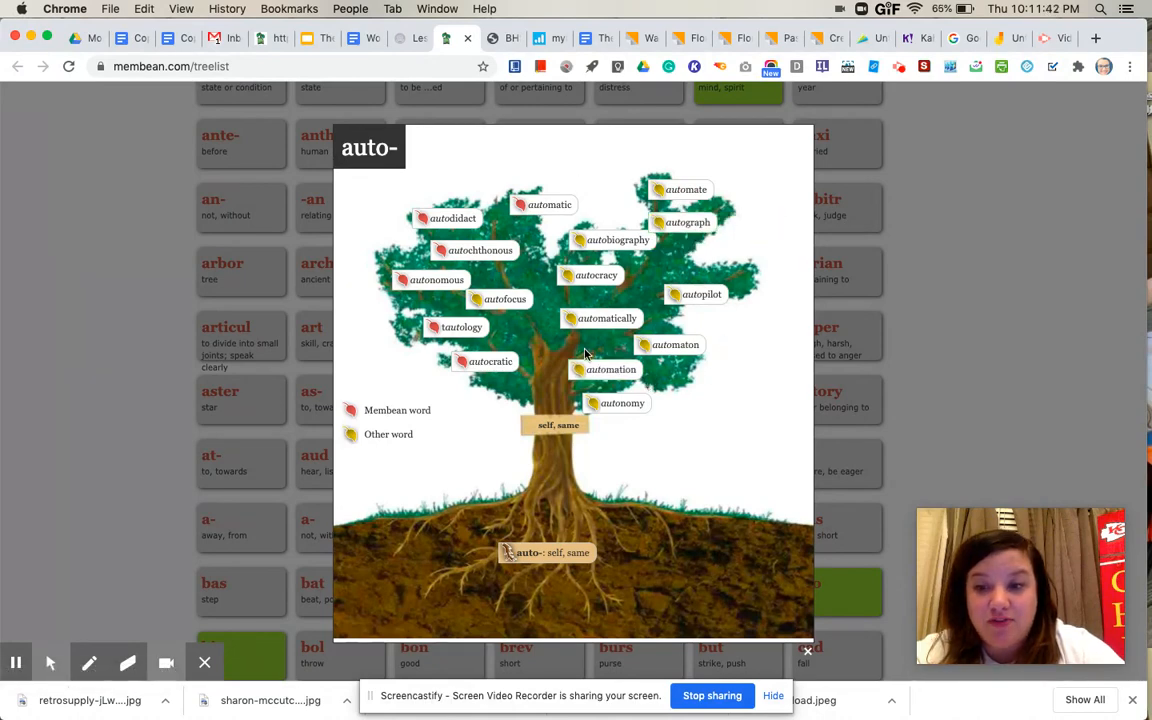
mouse_move(764, 465)
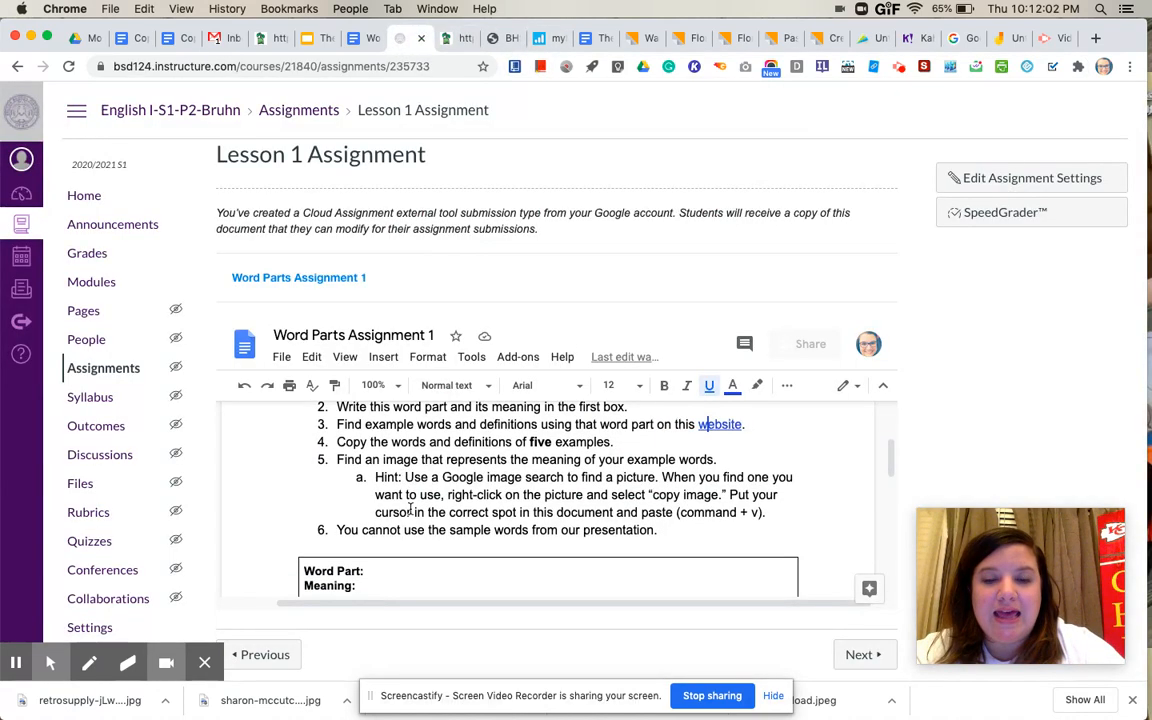
scroll("down", 3)
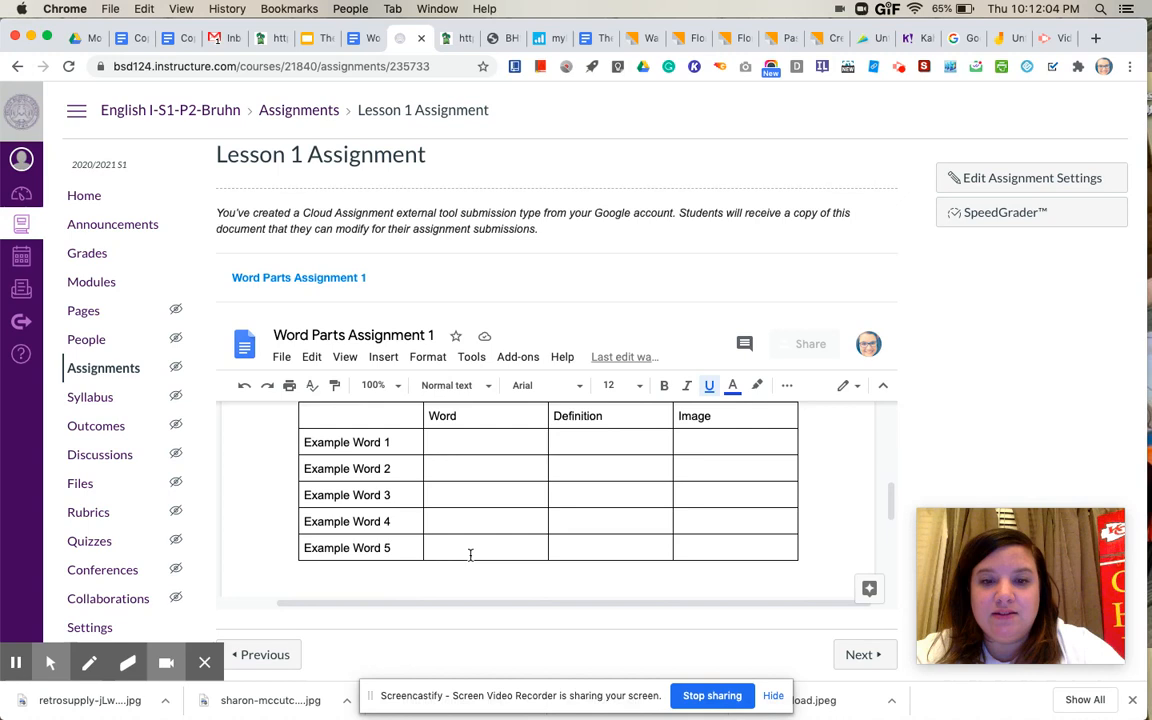
mouse_move(690, 460)
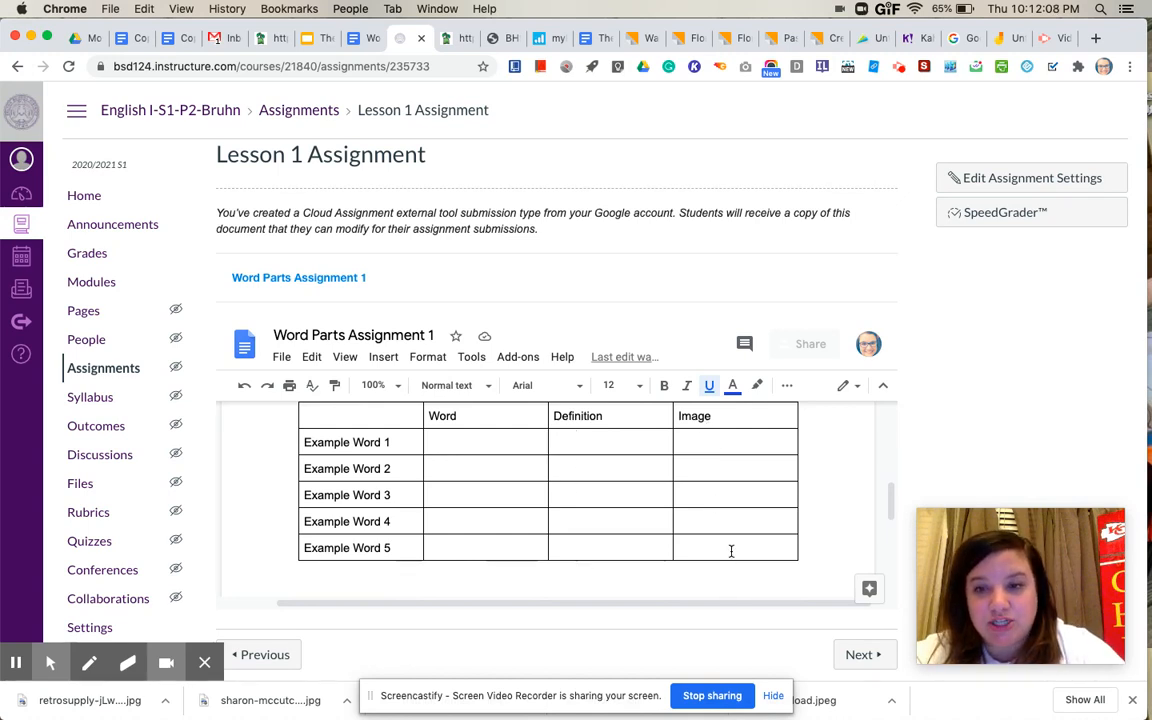
scroll("up", 3)
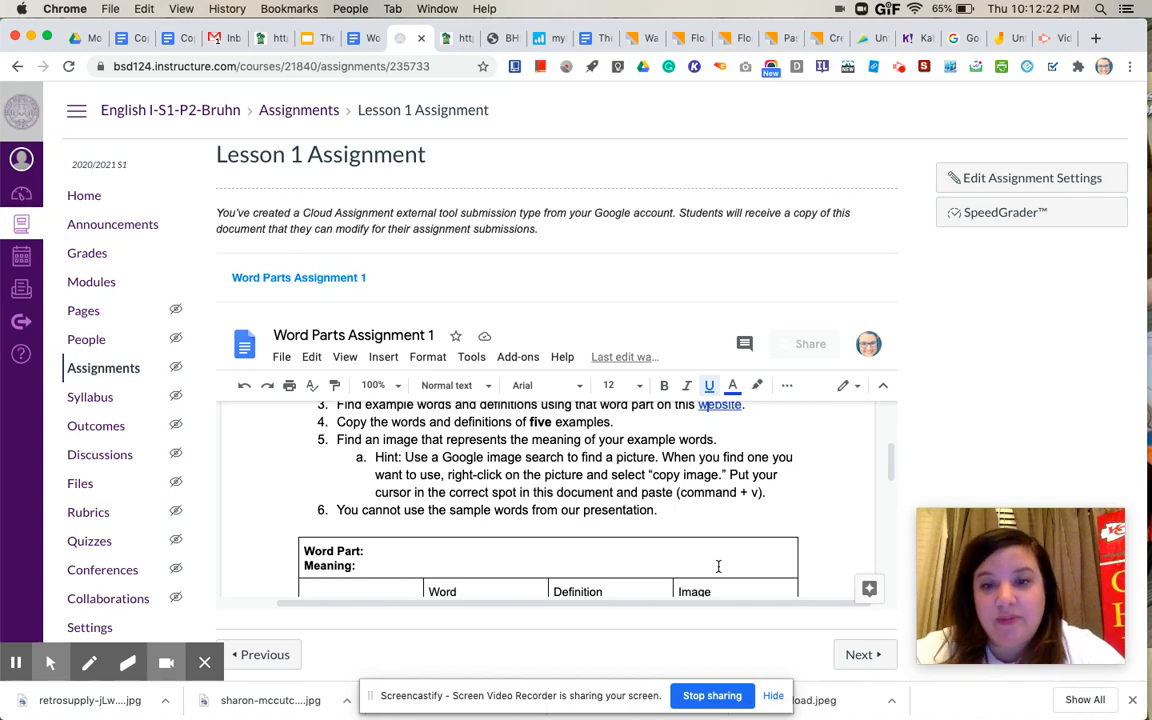
scroll("down", 3)
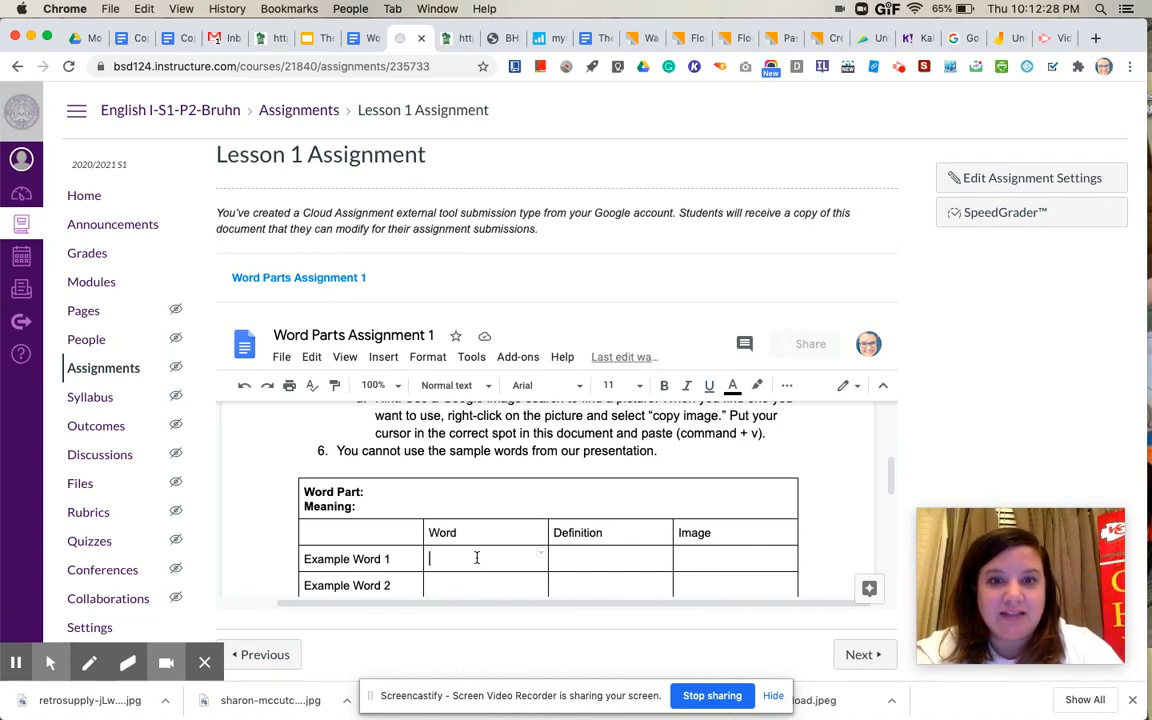
- Enter autobiography as Example Word 1, defined as 'Writing about one's own life'
type("auto")
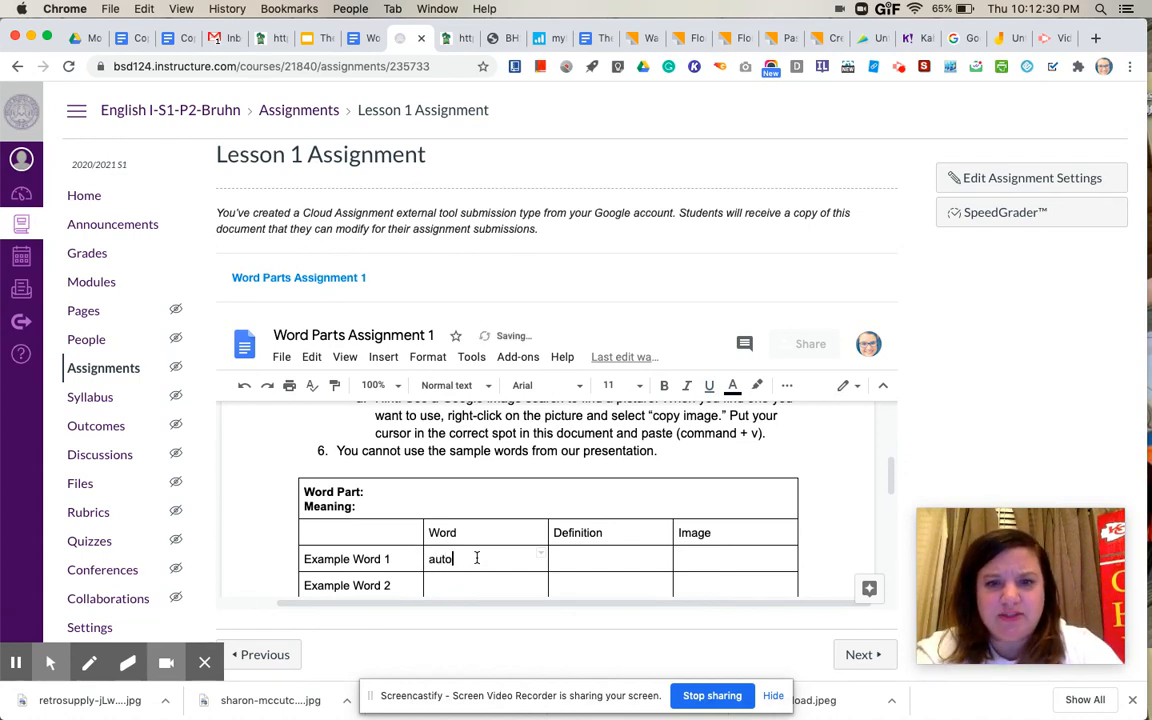
type("biography")
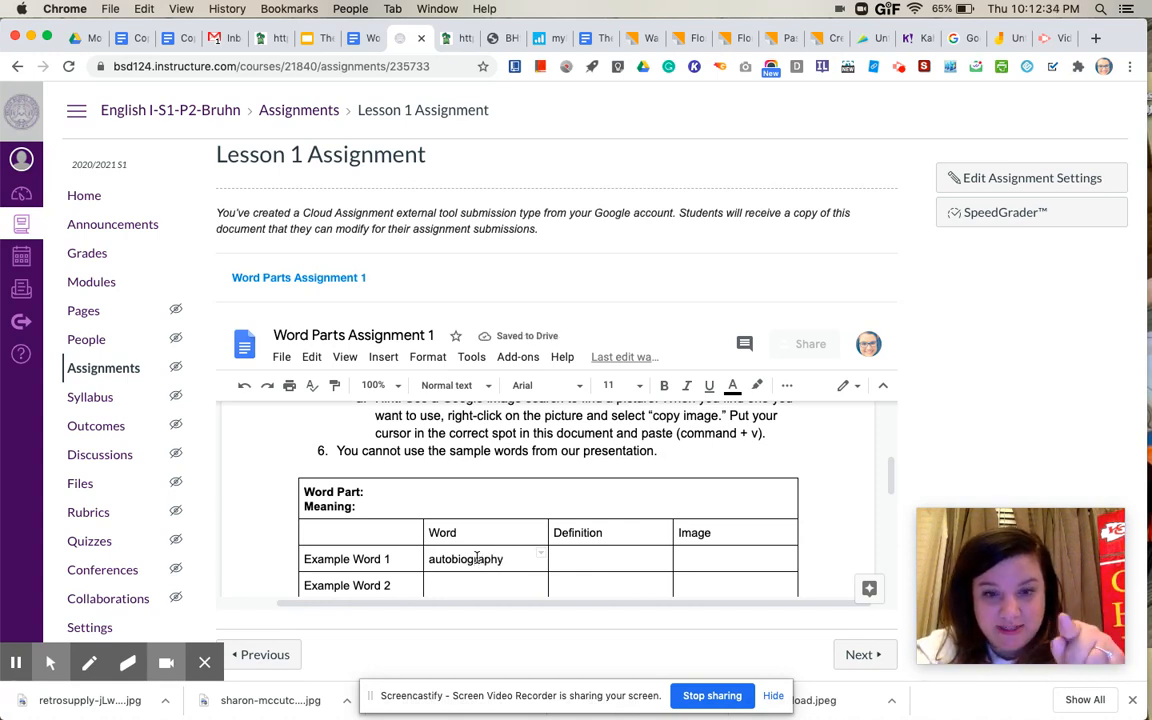
left_click(609, 559)
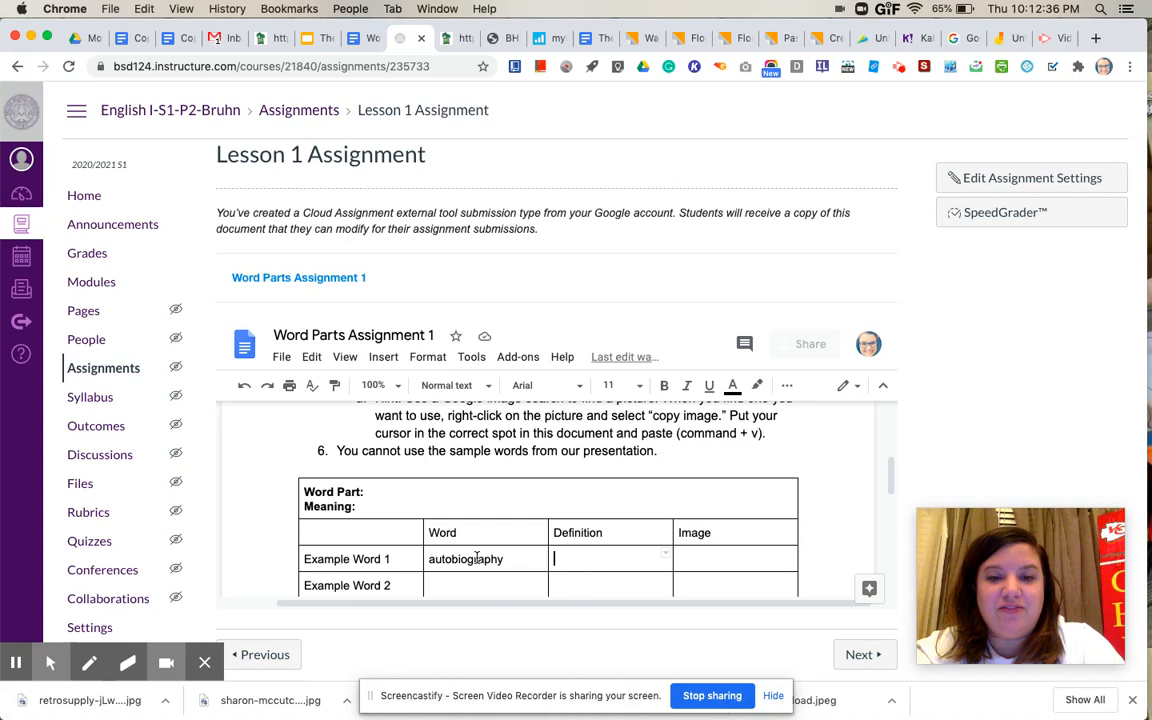
type("w")
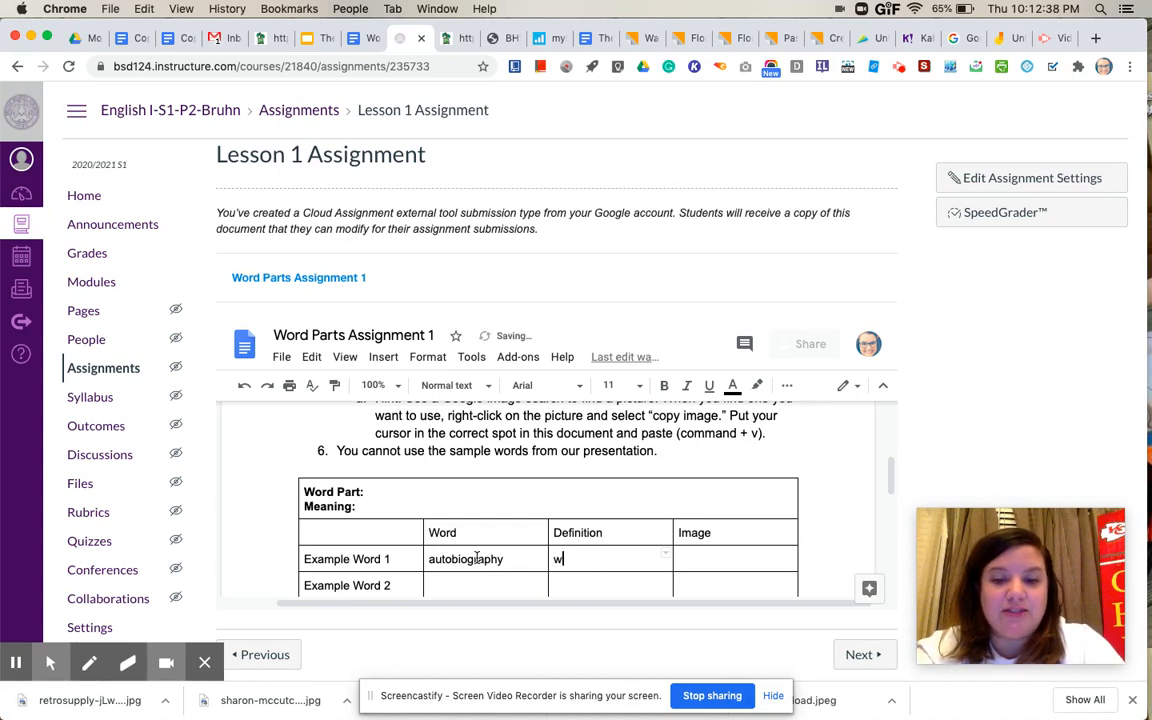
type("Writing about")
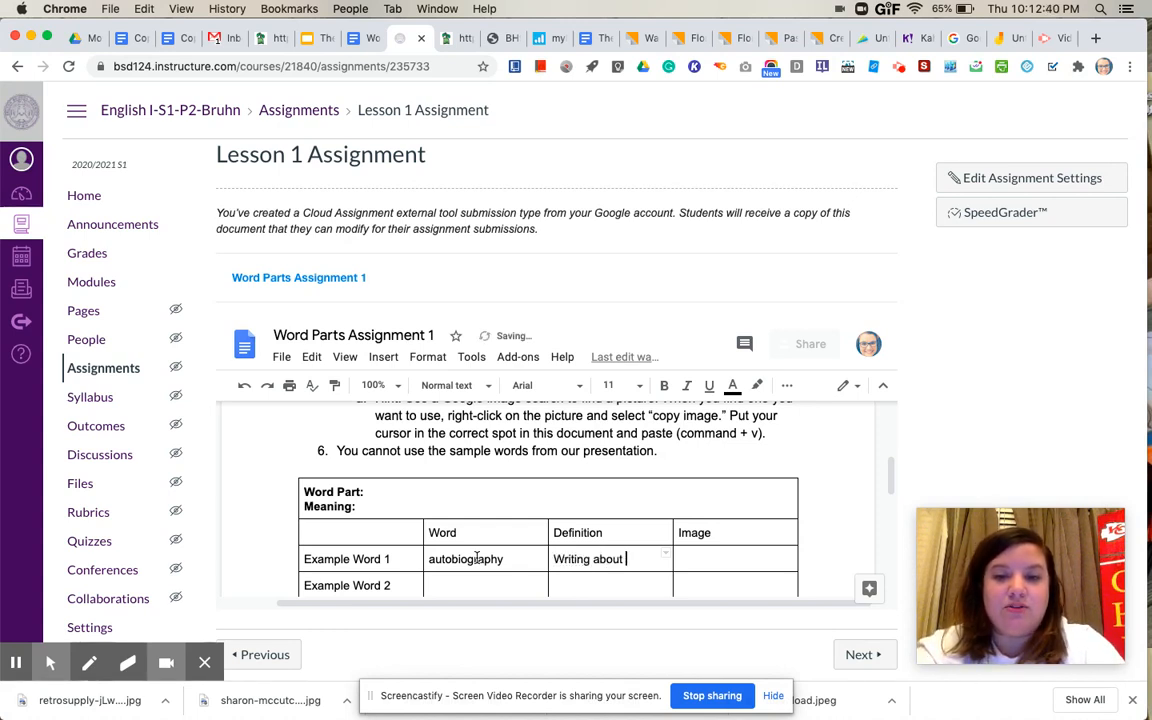
type("one's onw")
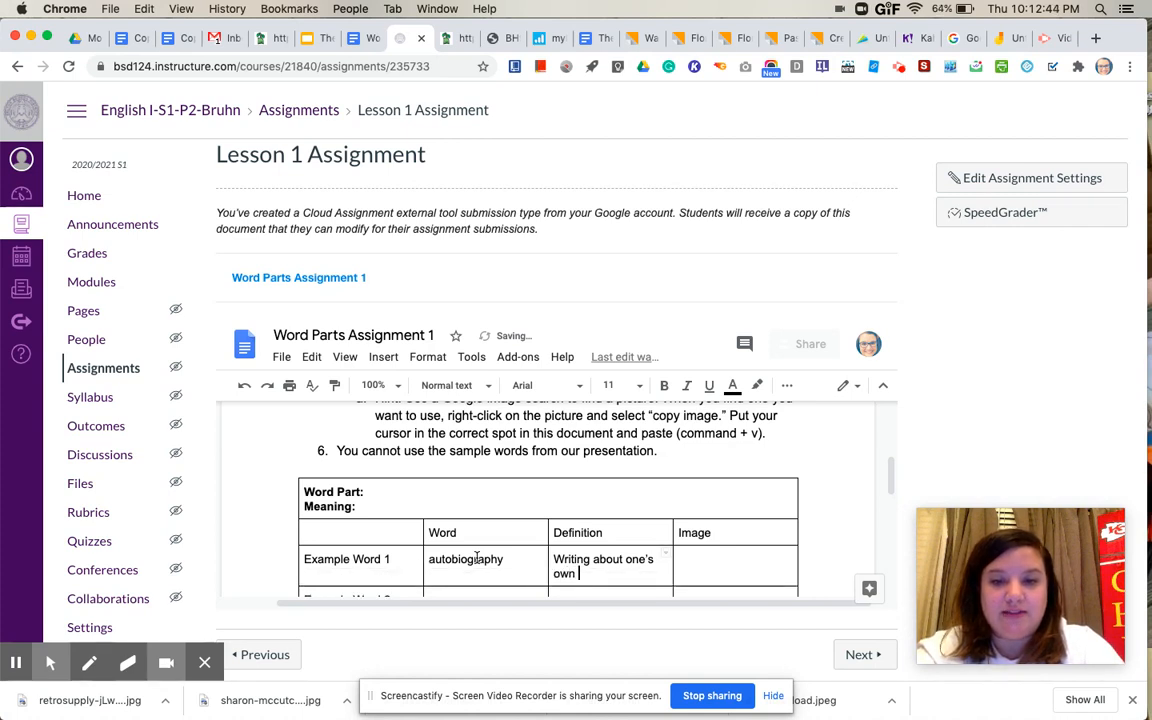
type("life")
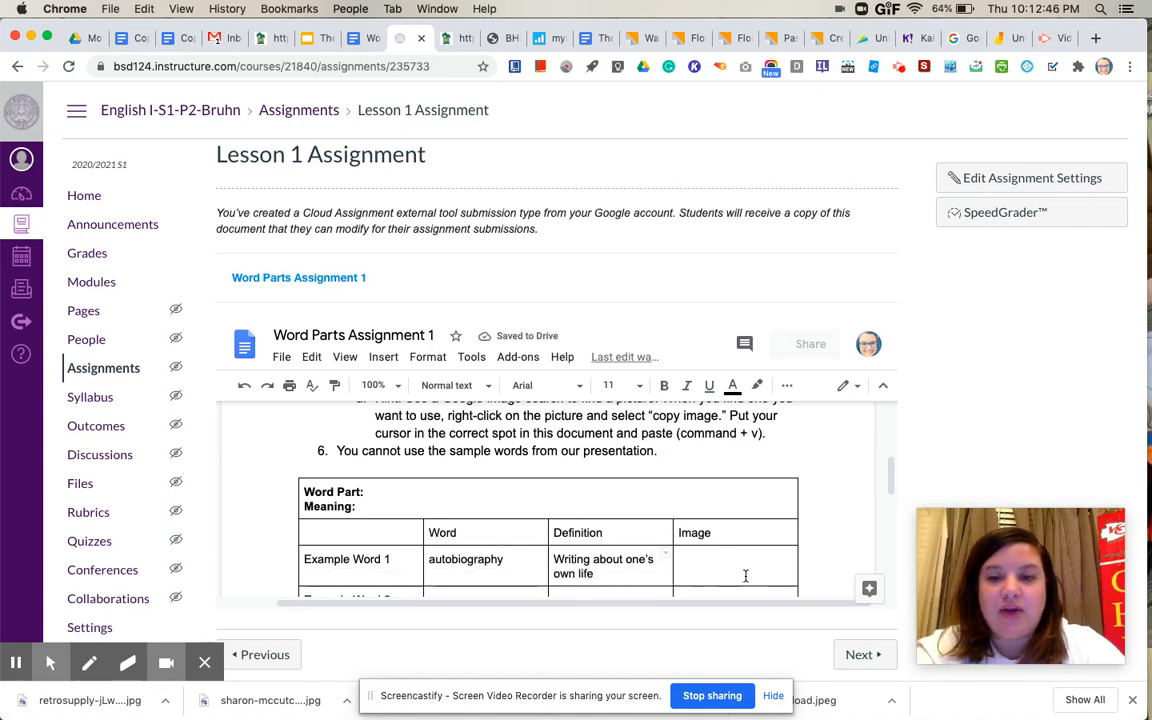
left_click(1096, 38)
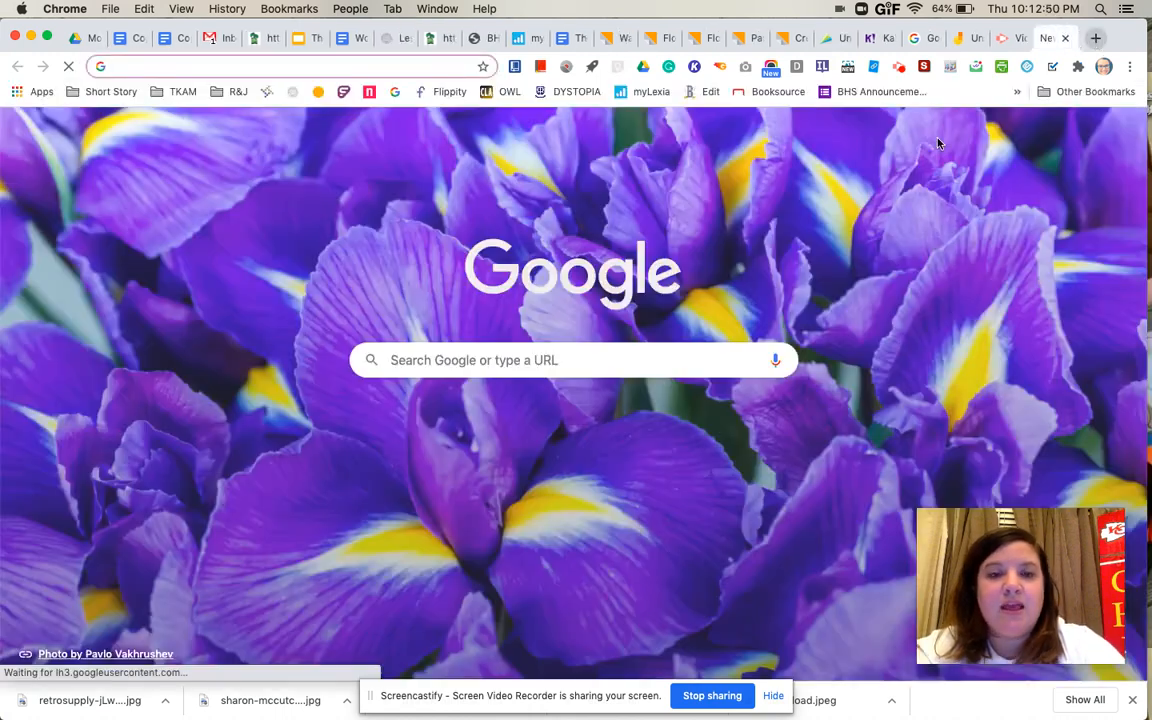
- Search Google Images for autobiography and view the open-book TV411 image result
type("autobiography")
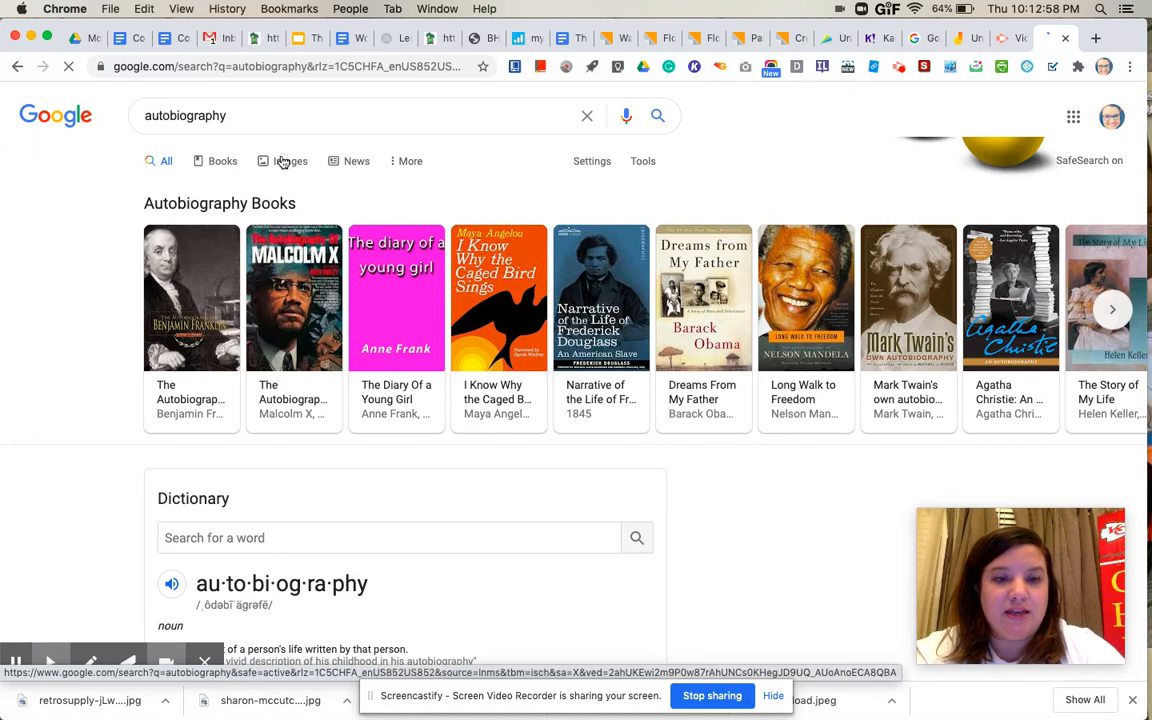
left_click(278, 153)
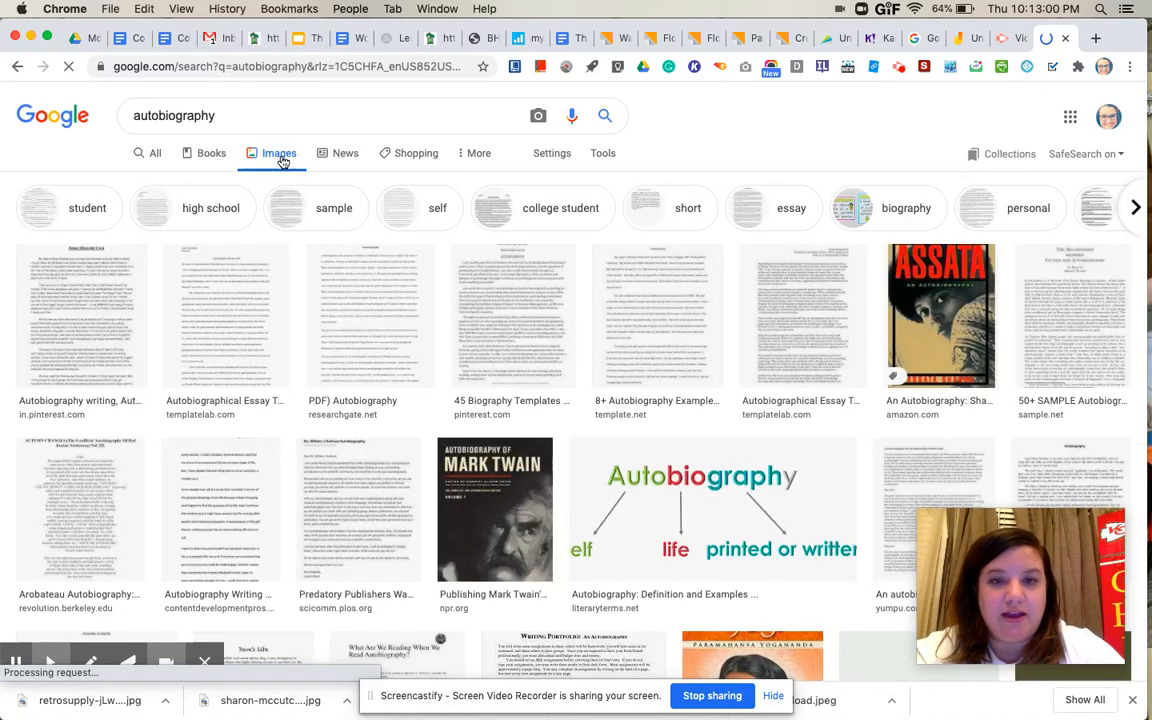
scroll("down", 3)
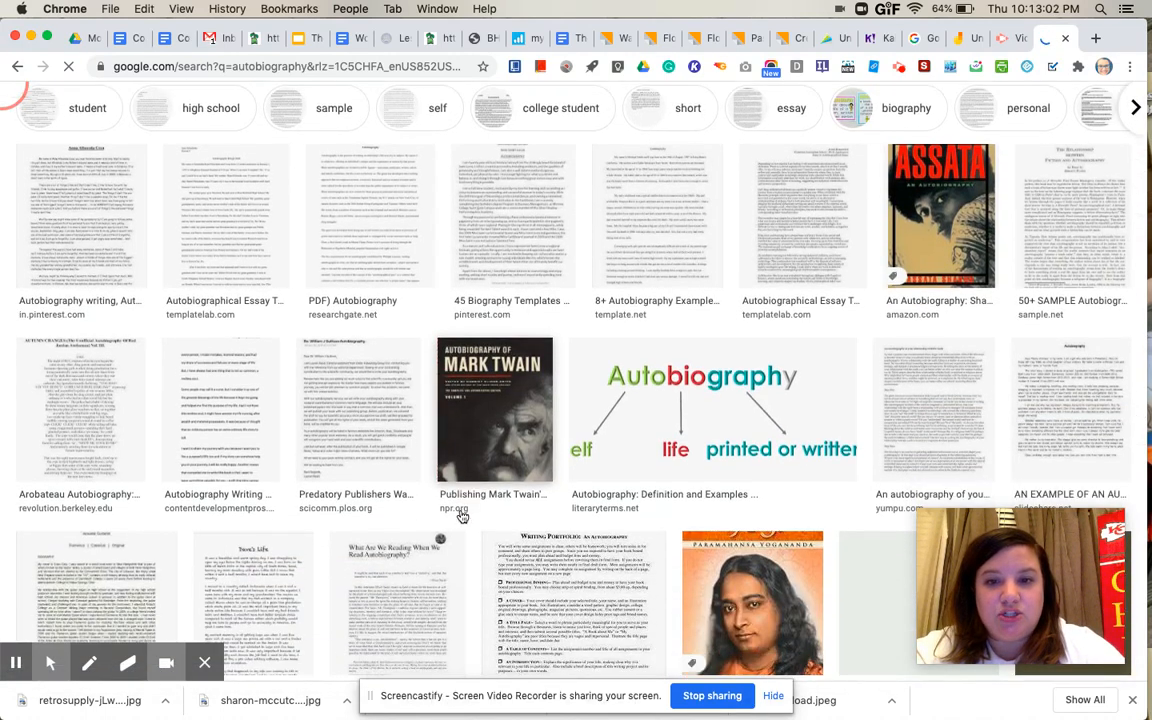
scroll("down", 3)
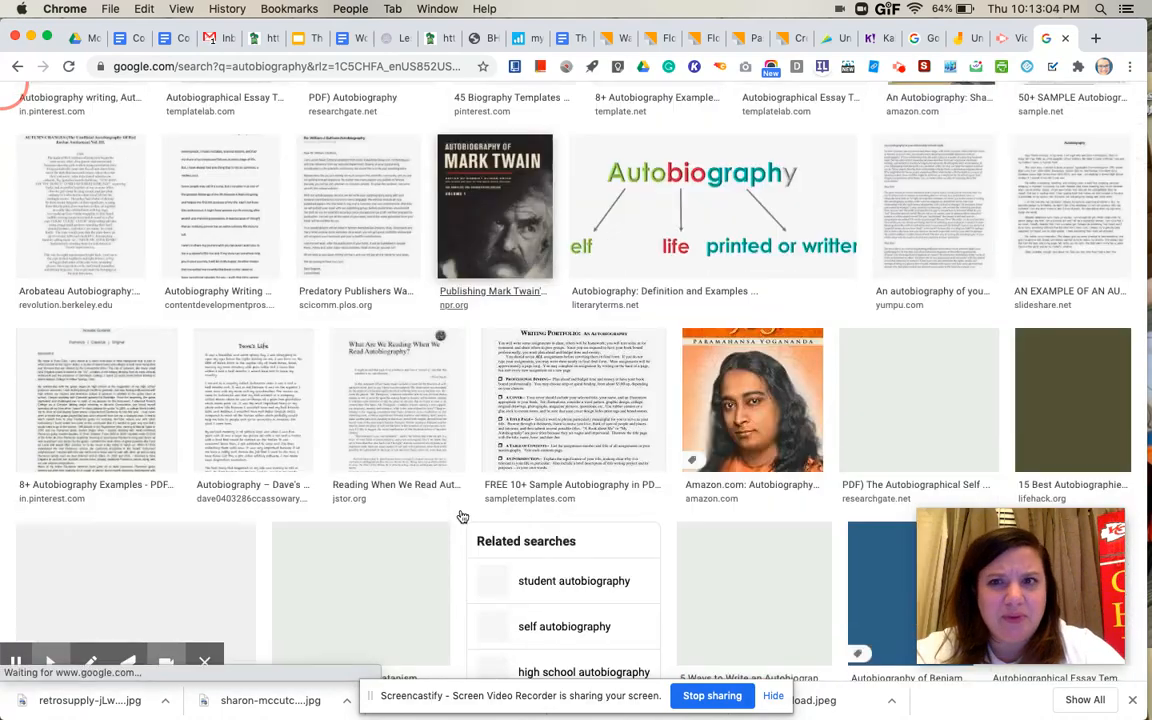
scroll("down", 3)
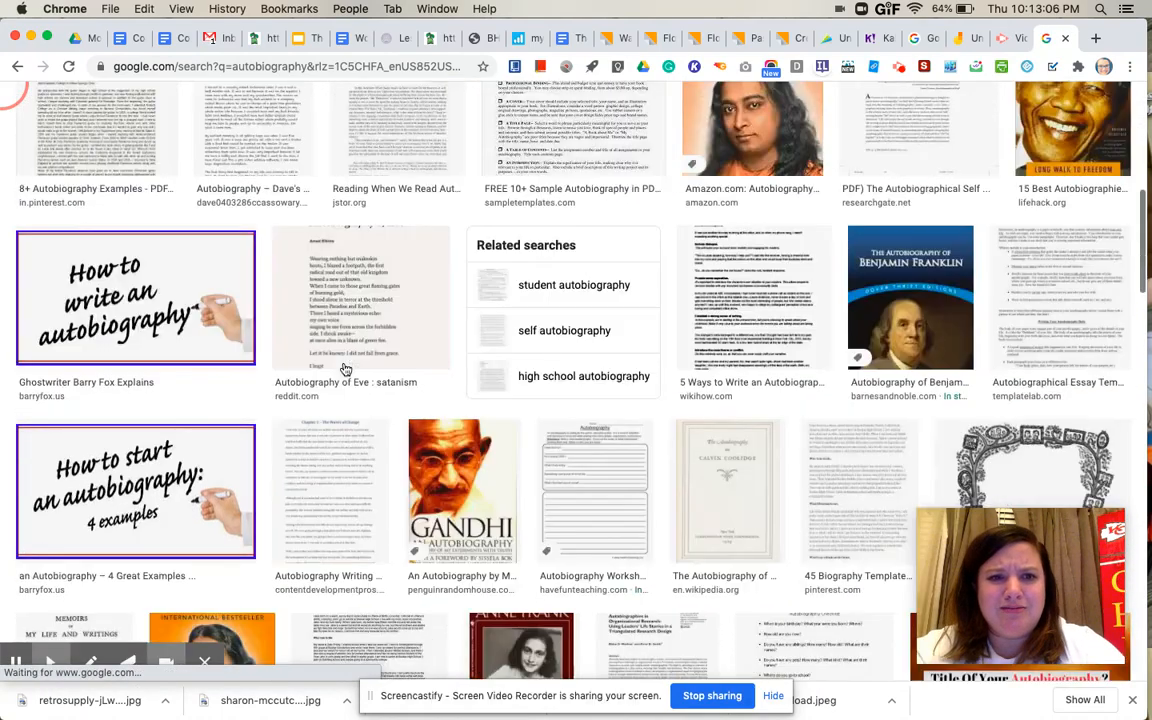
scroll("down", 3)
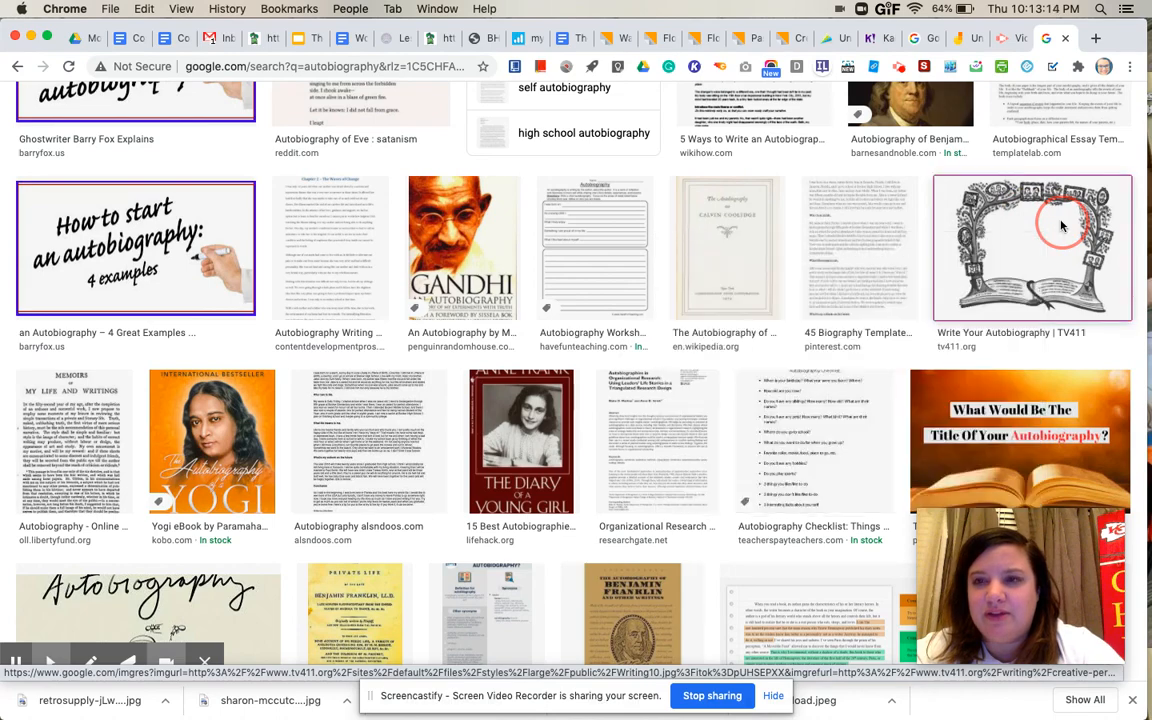
left_click(1033, 247)
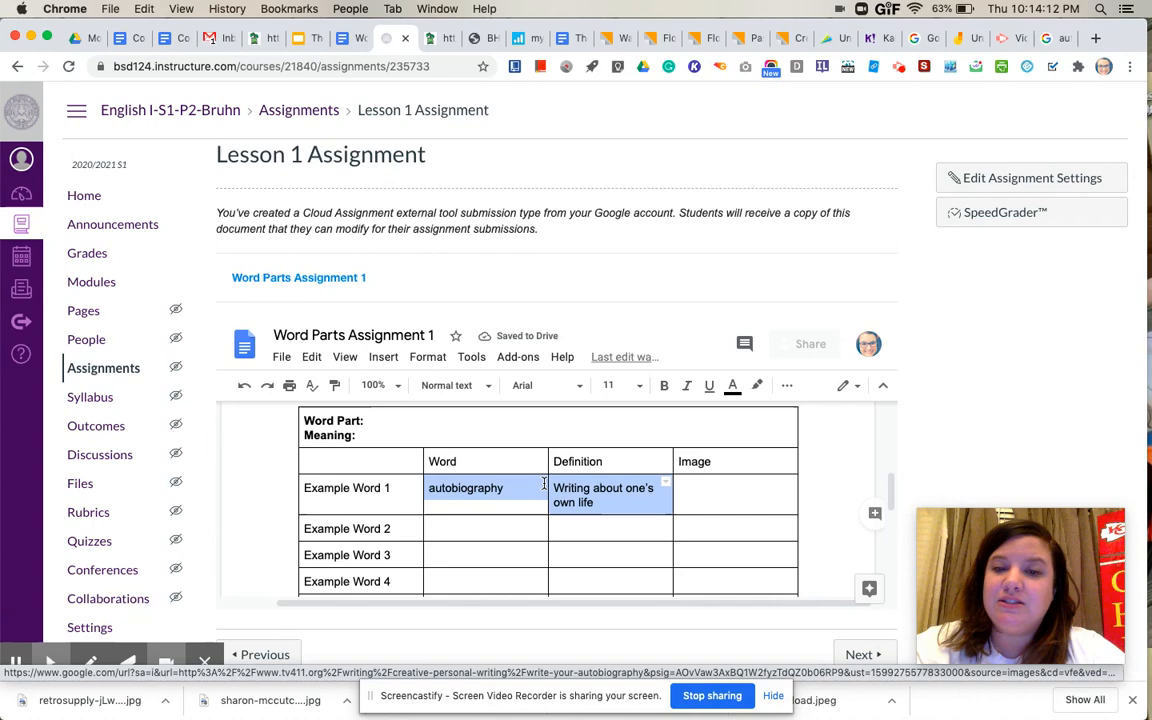
- Clear the autobiography word and its definition from Example Word 1 in the table
scroll("down", 3)
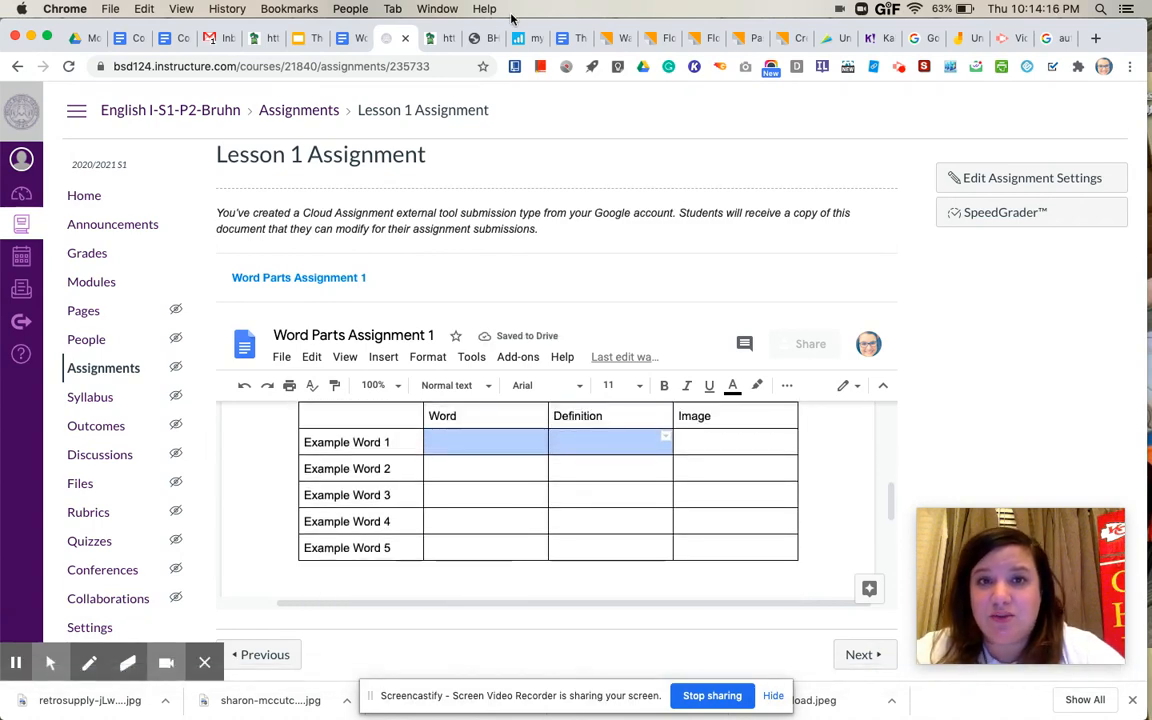
left_click(430, 38)
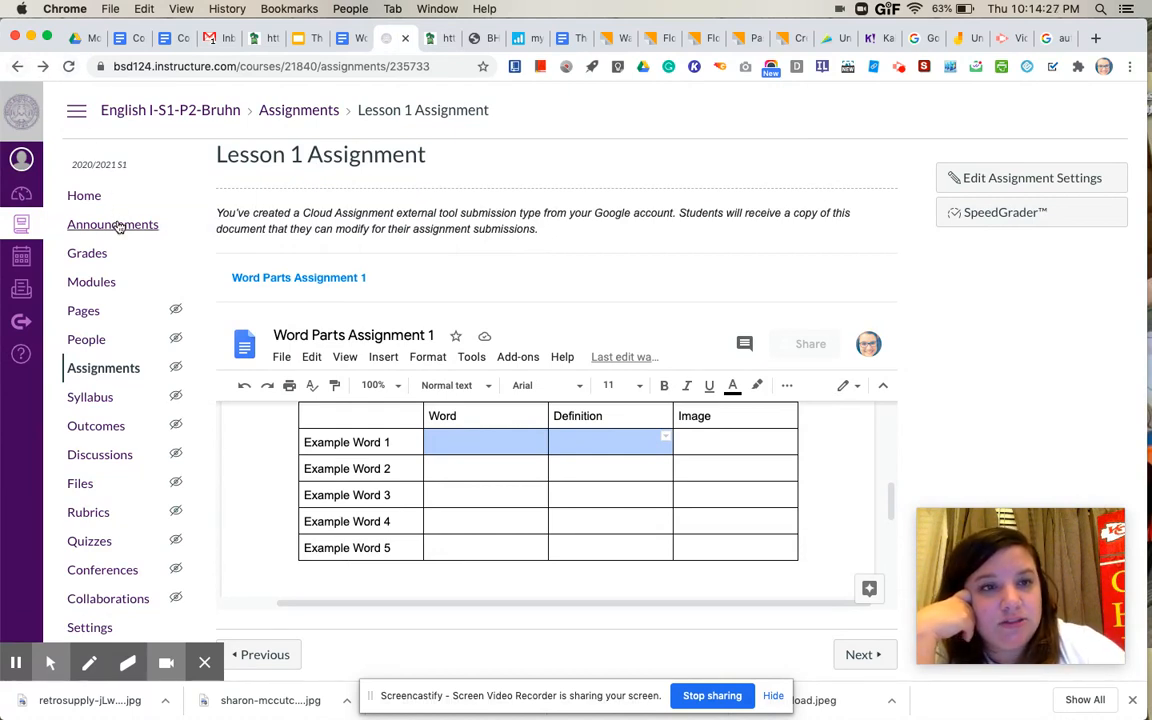
- Open the course Announcements list and select 'ePirates: Friday! September 4th'
left_click(112, 224)
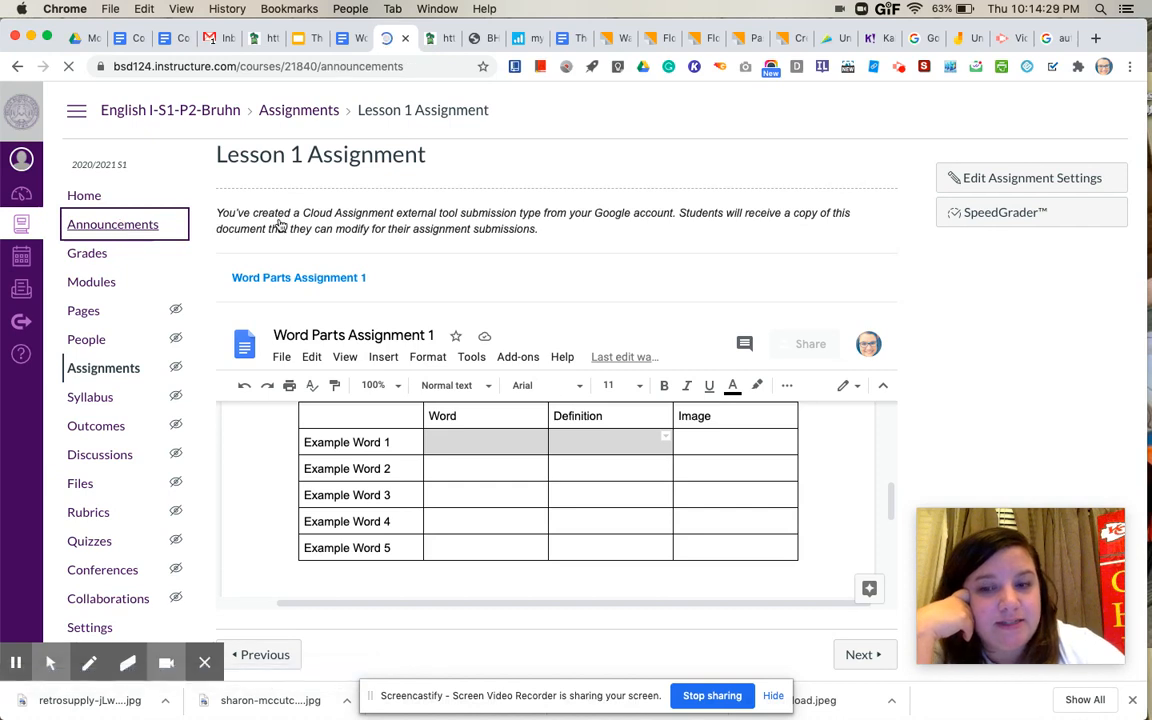
left_click(113, 224)
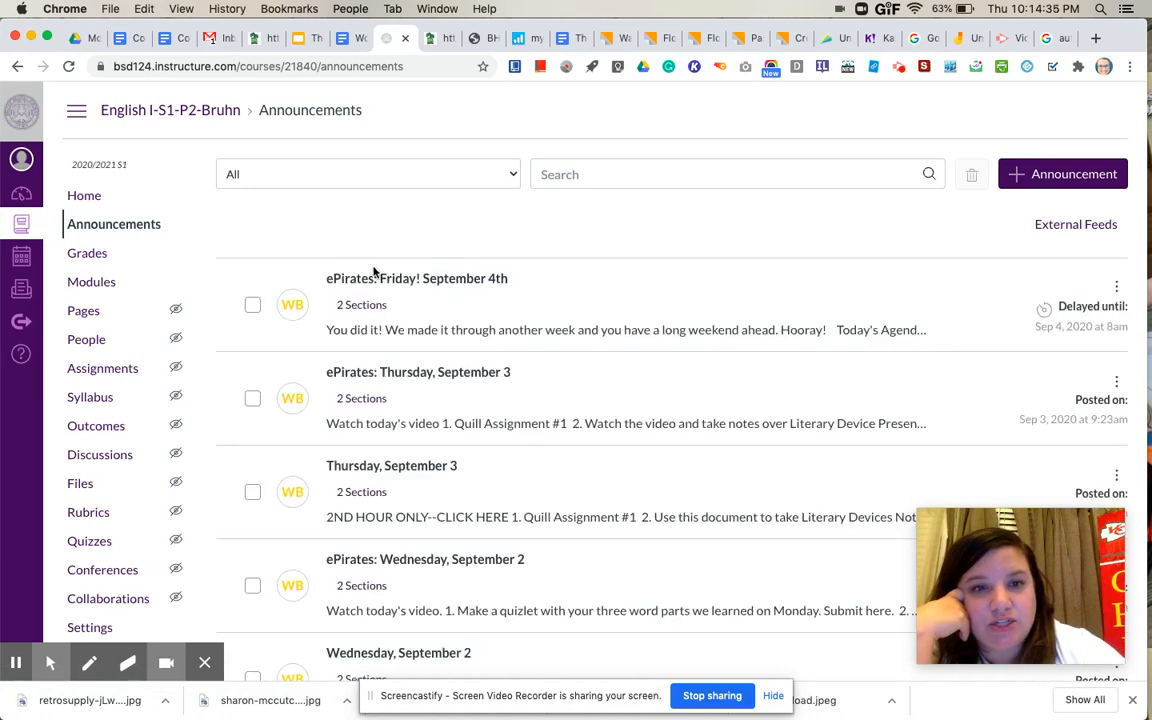
mouse_move(391, 278)
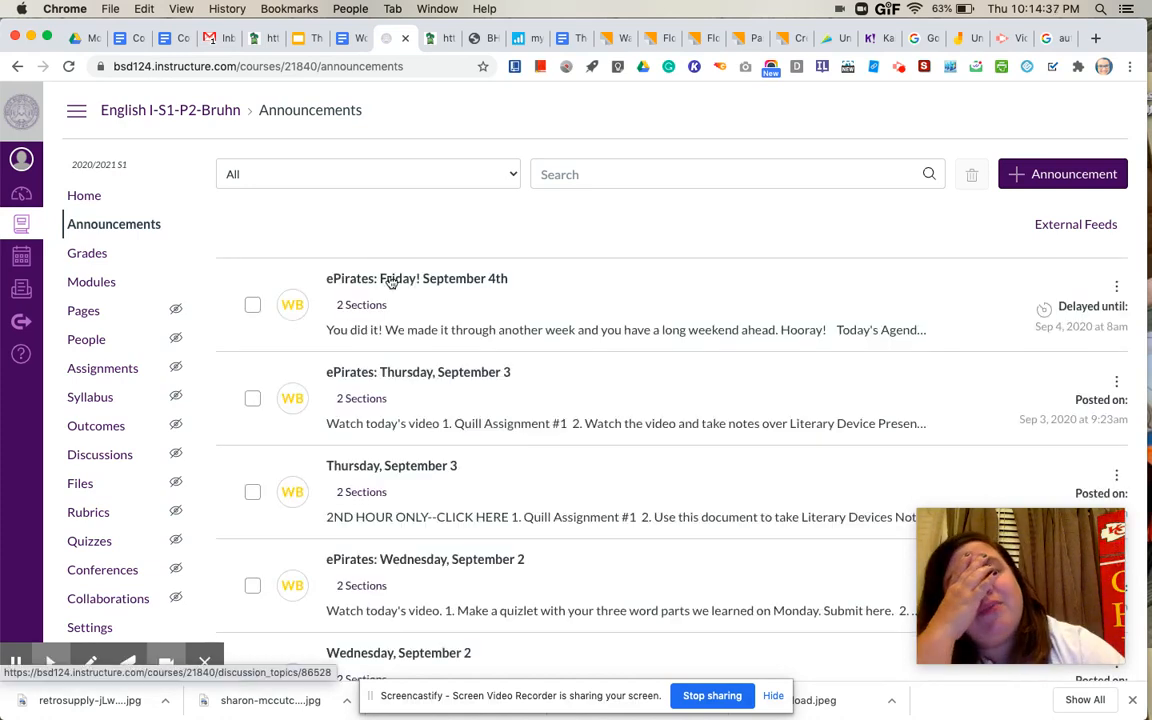
left_click(417, 278)
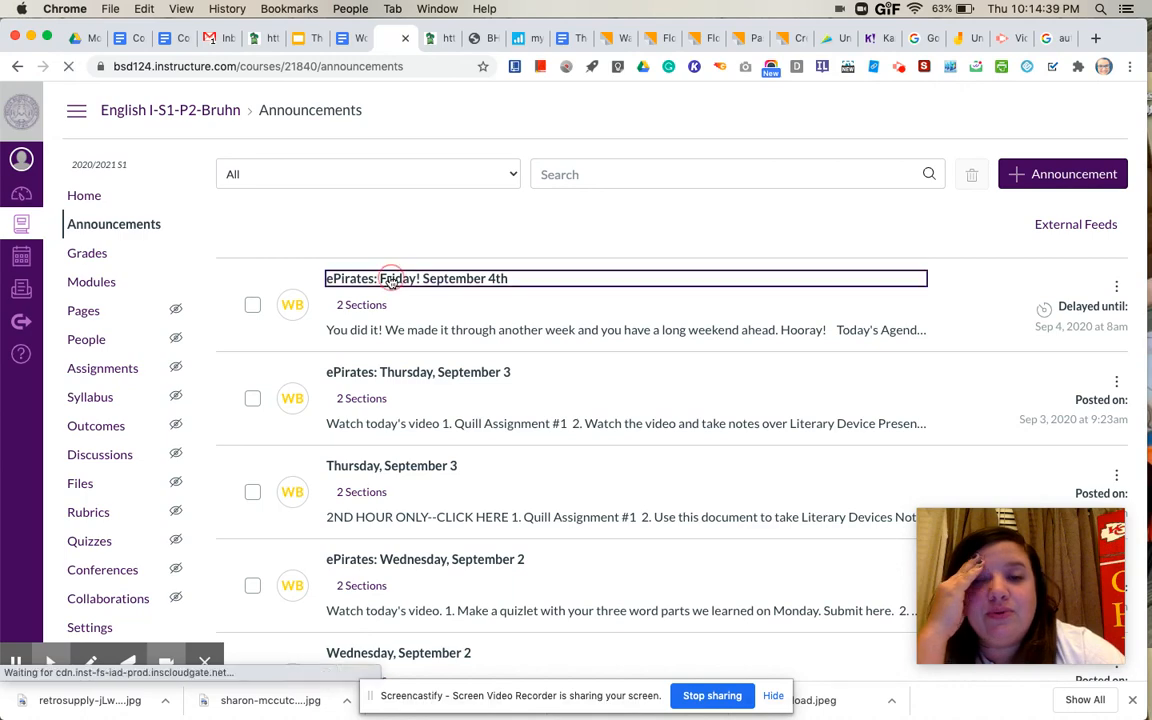
- Load the Friday September 4th announcement and scroll to its agenda and Zoom Q and A times
left_click(414, 278)
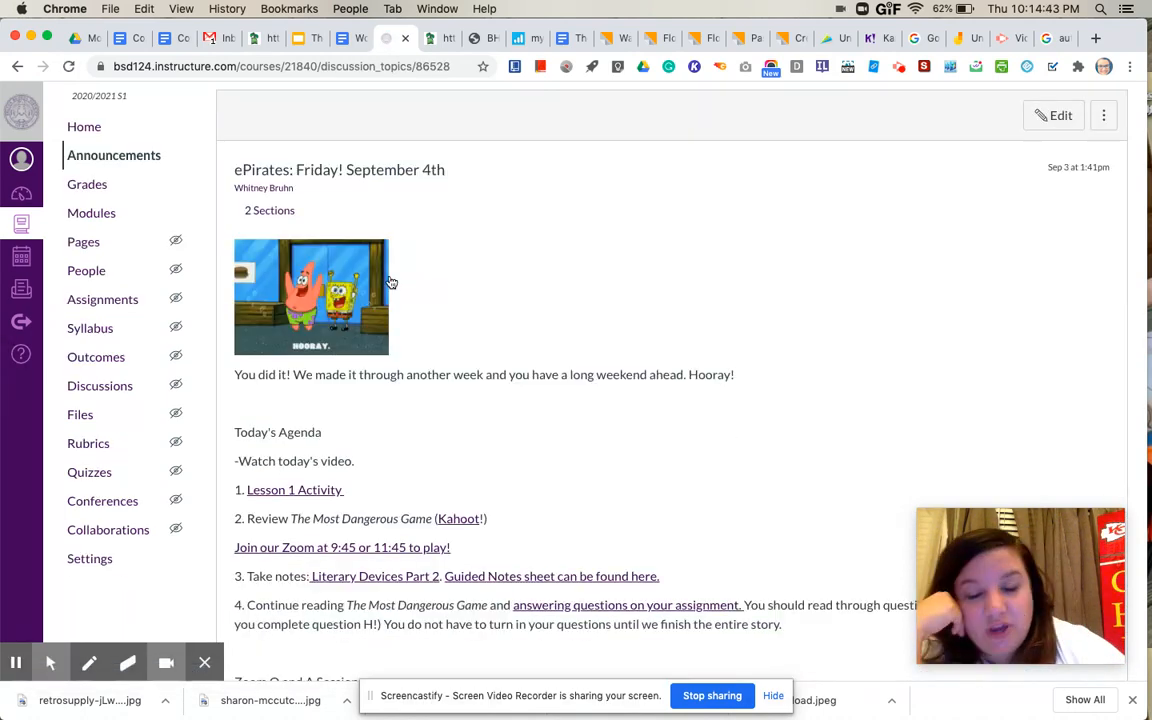
scroll("down", 3)
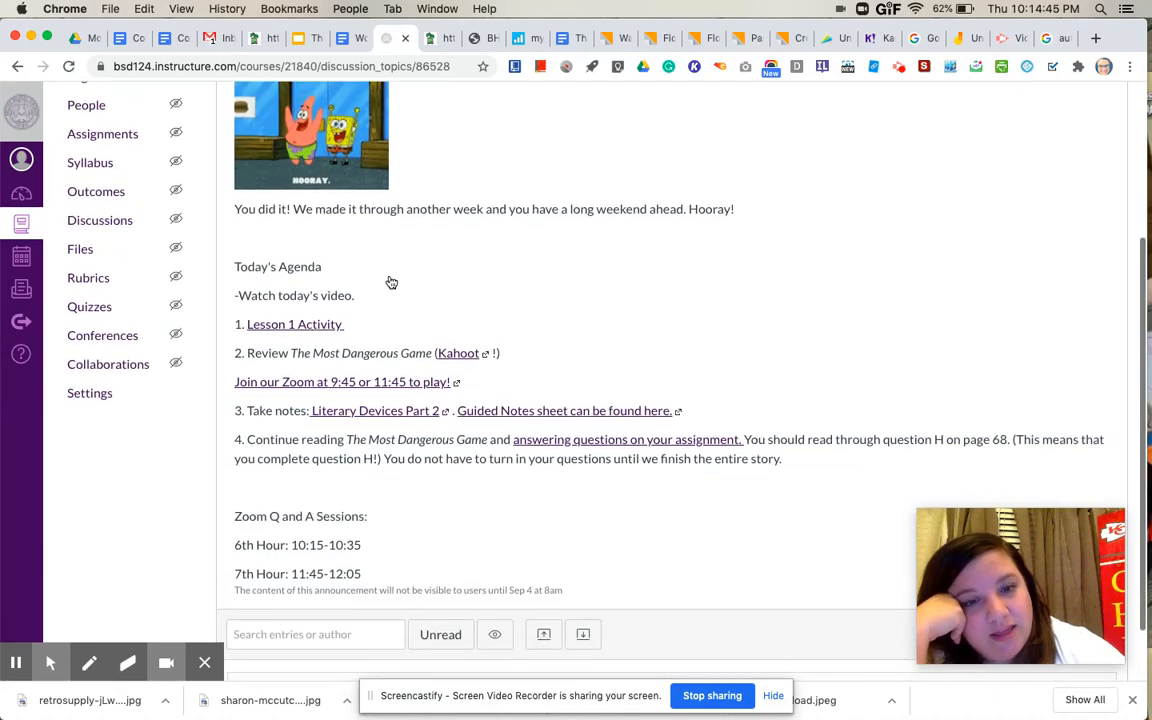
scroll("down", 3)
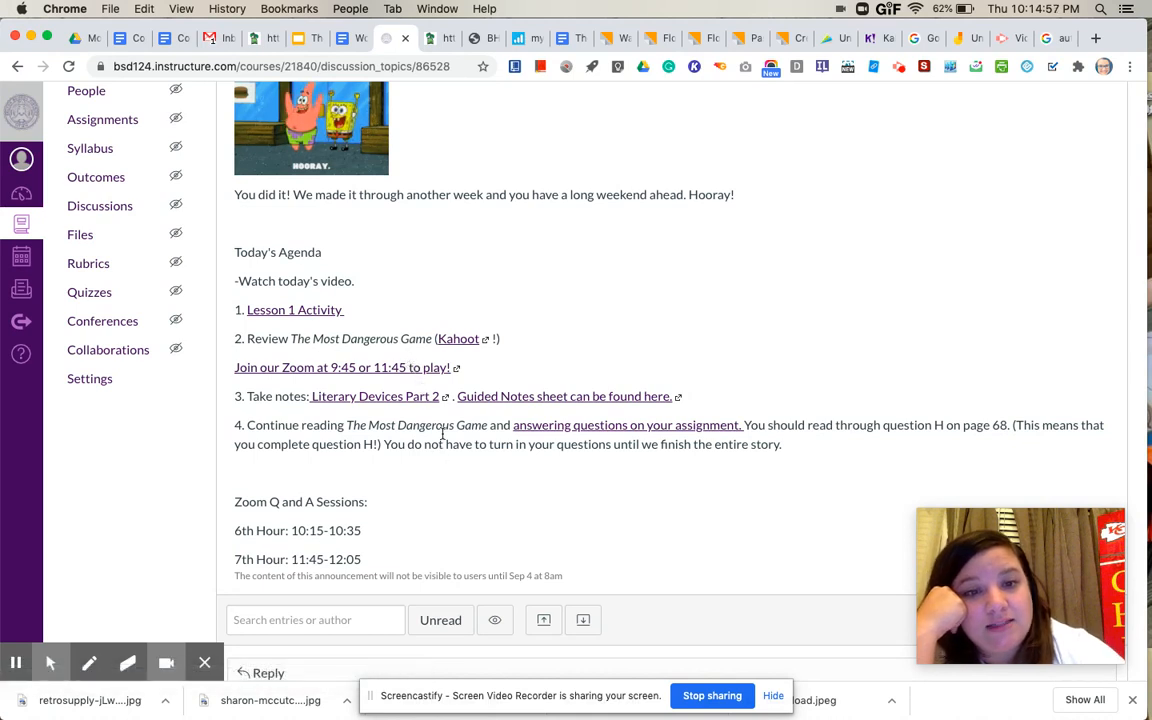
mouse_move(307, 378)
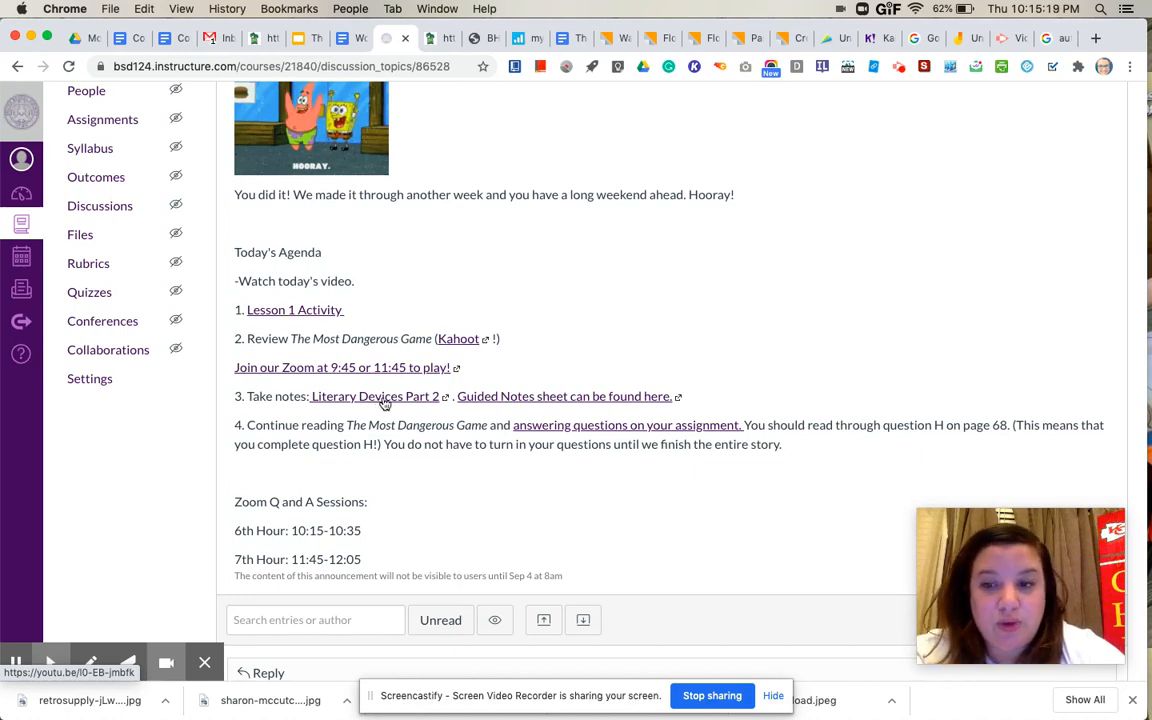
mouse_move(456, 404)
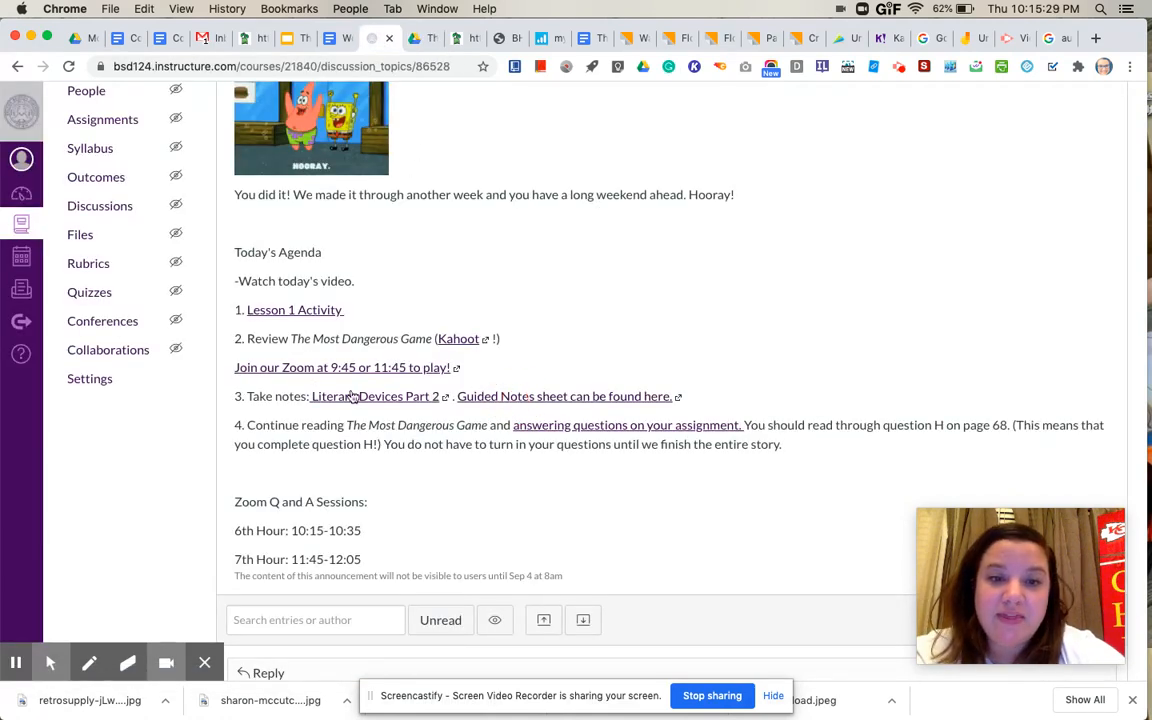
mouse_move(356, 400)
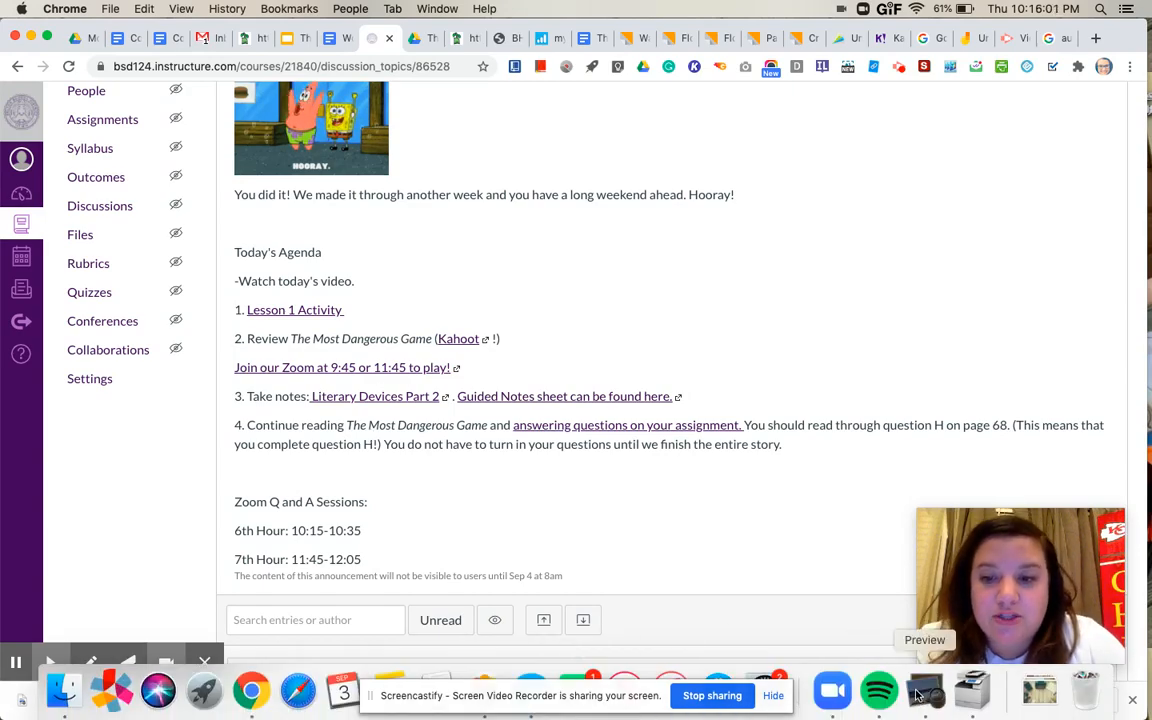
- Show The Most Dangerous Game PDF in Preview and scroll from page 6 to page 11
left_click(924, 690)
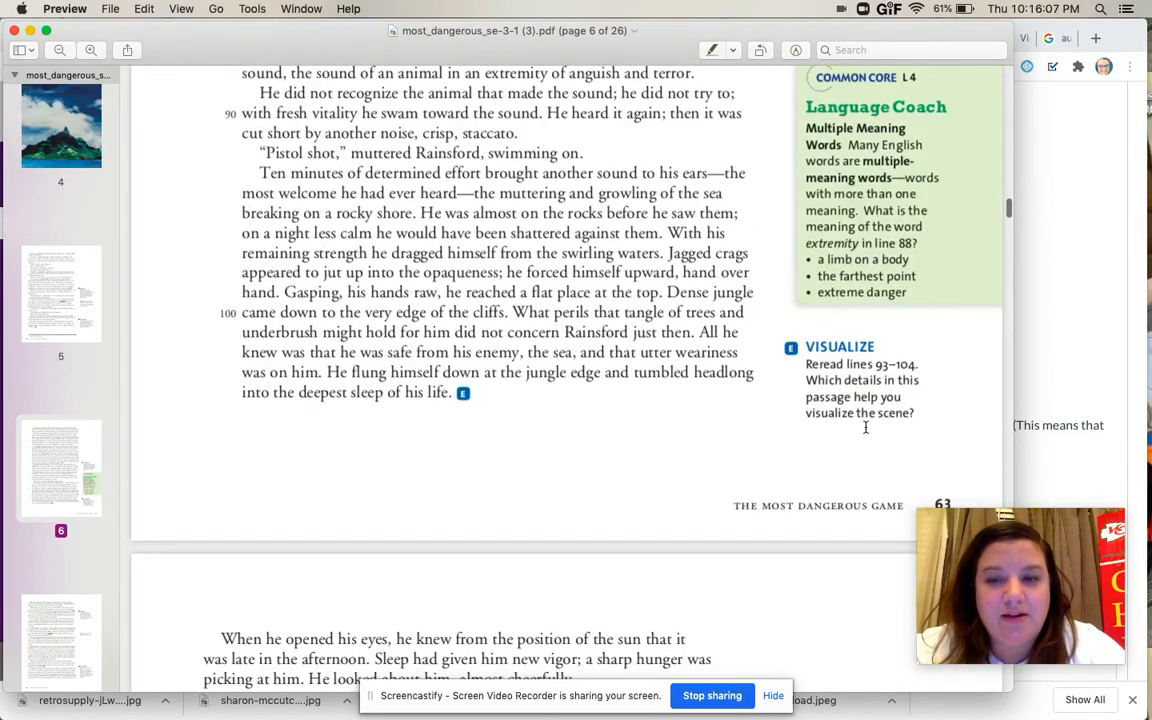
scroll("down", 3)
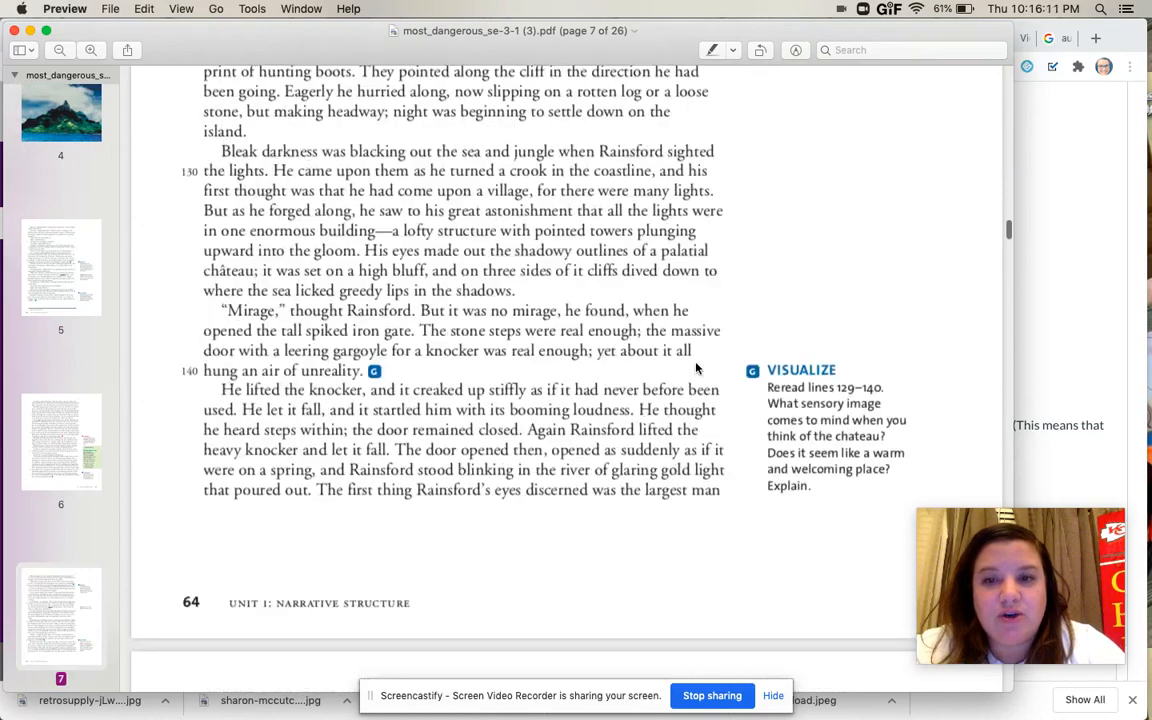
scroll("down", 3)
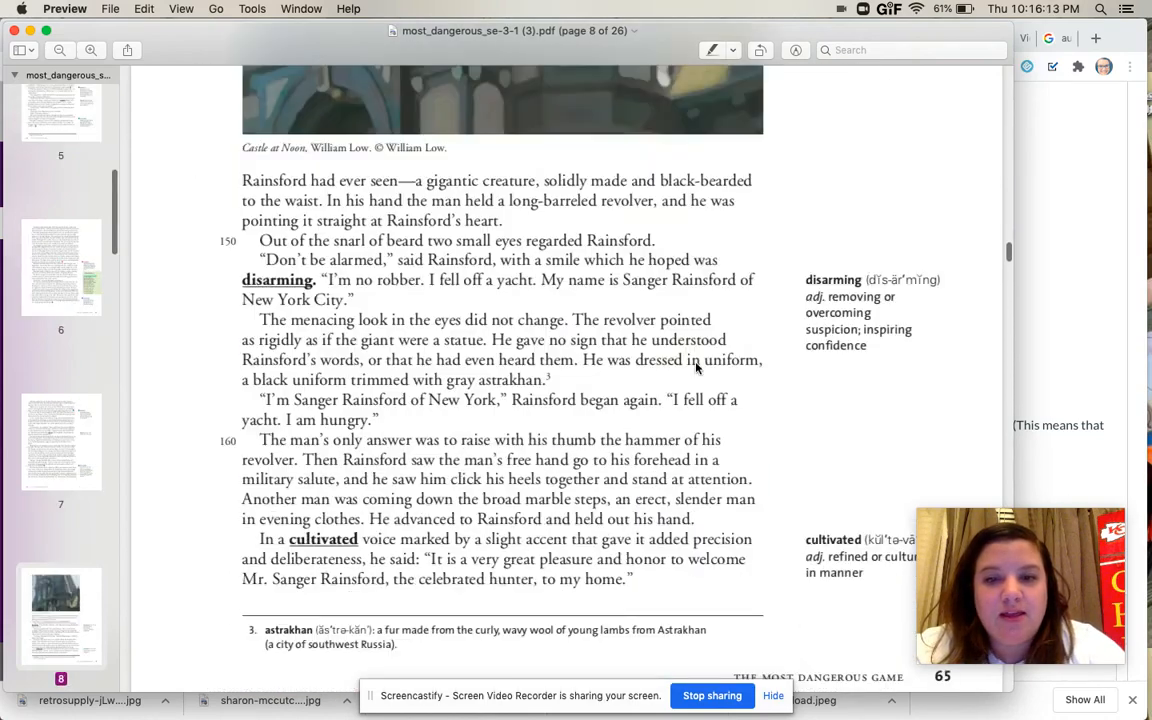
scroll("down", 3)
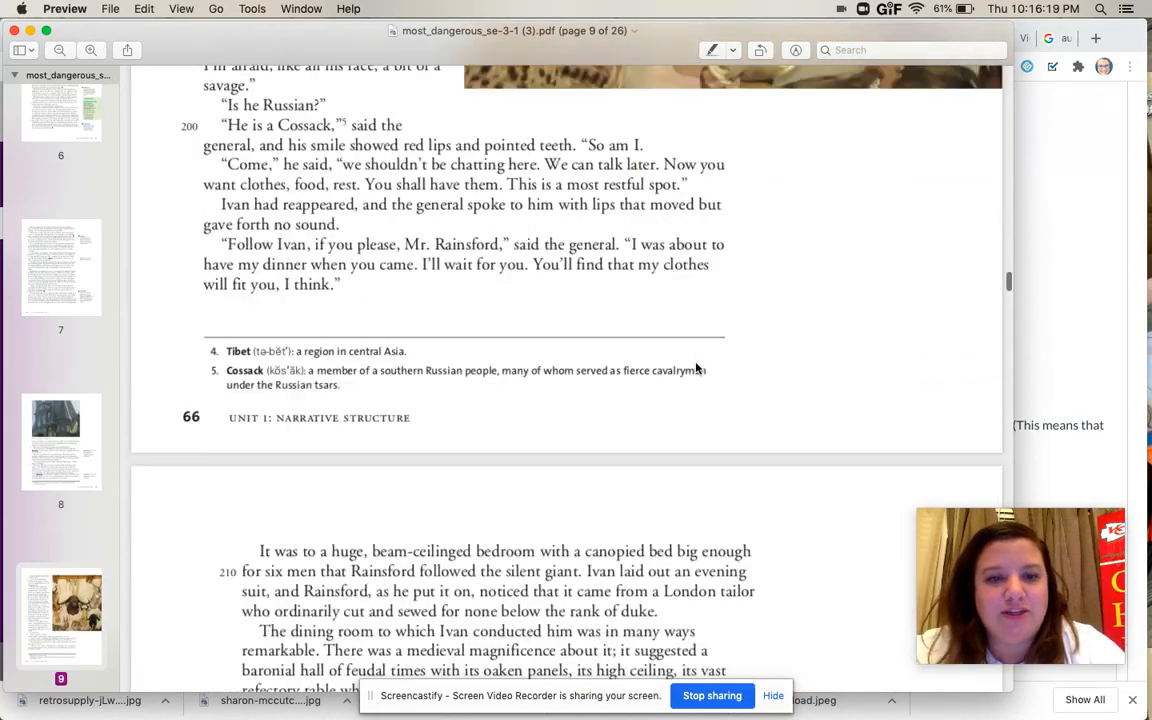
scroll("down", 3)
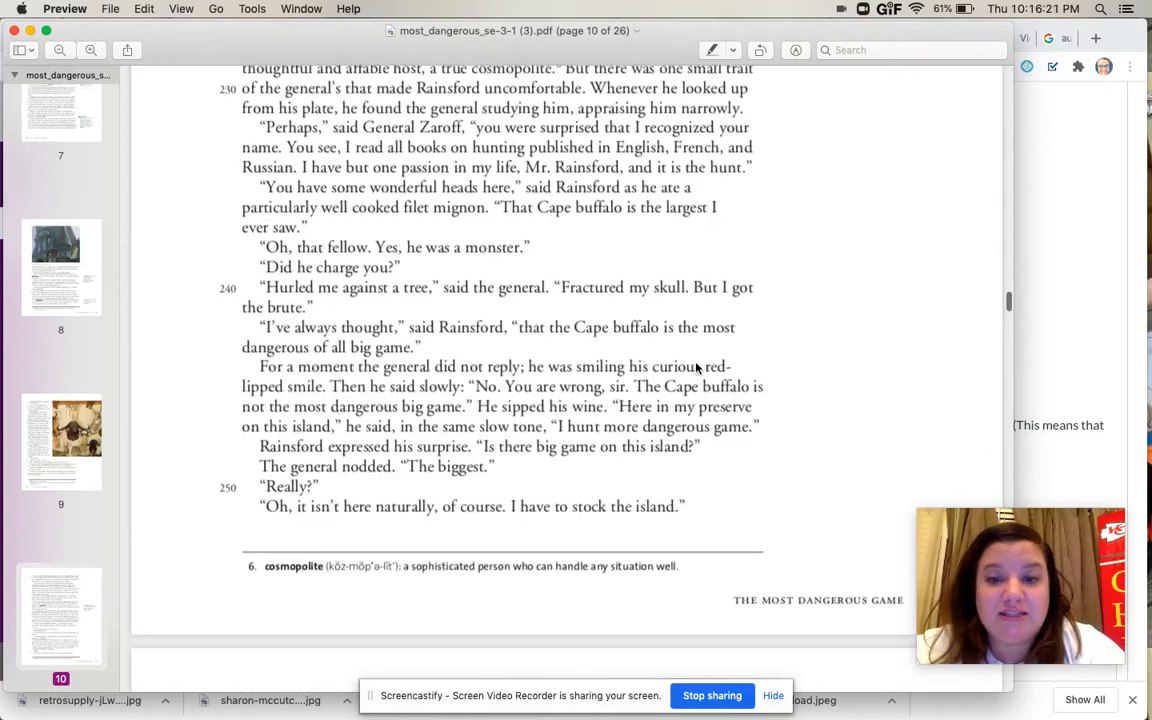
scroll("down", 3)
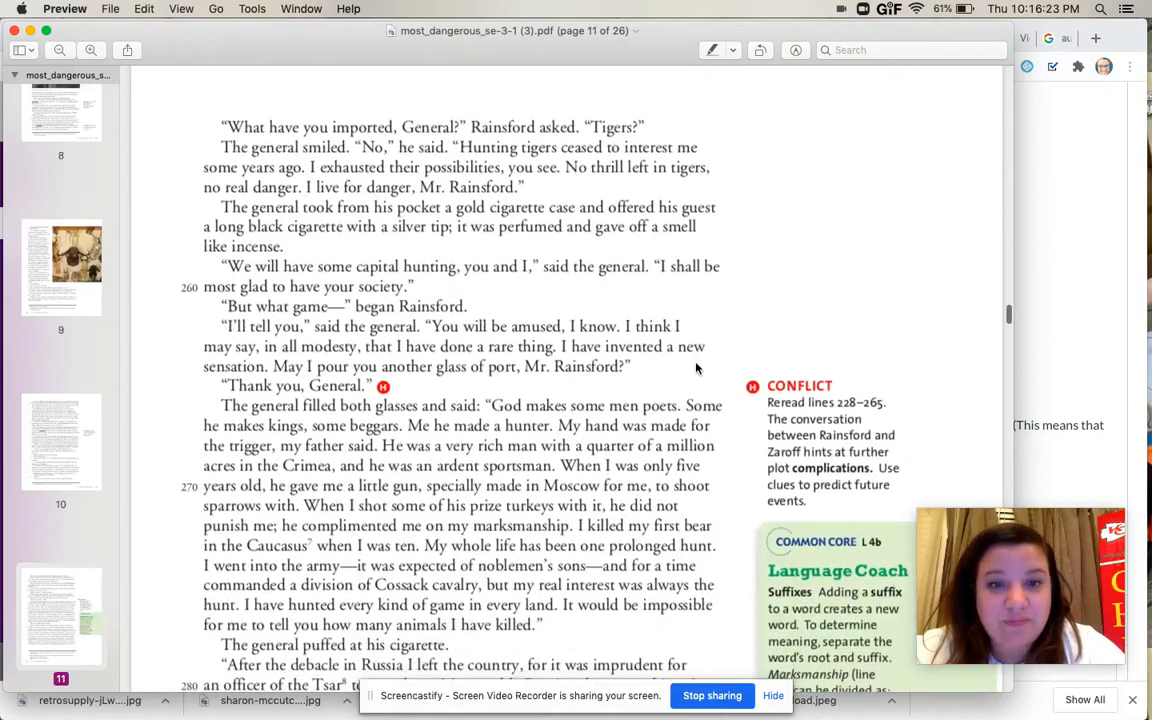
scroll("down", 3)
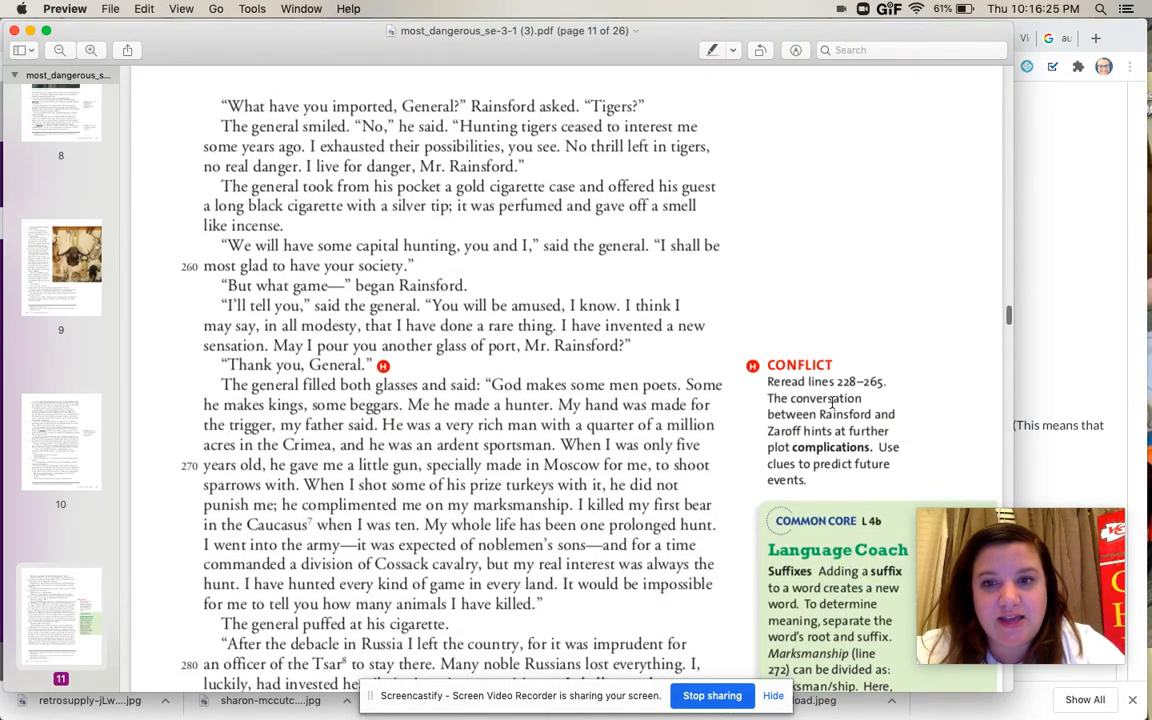